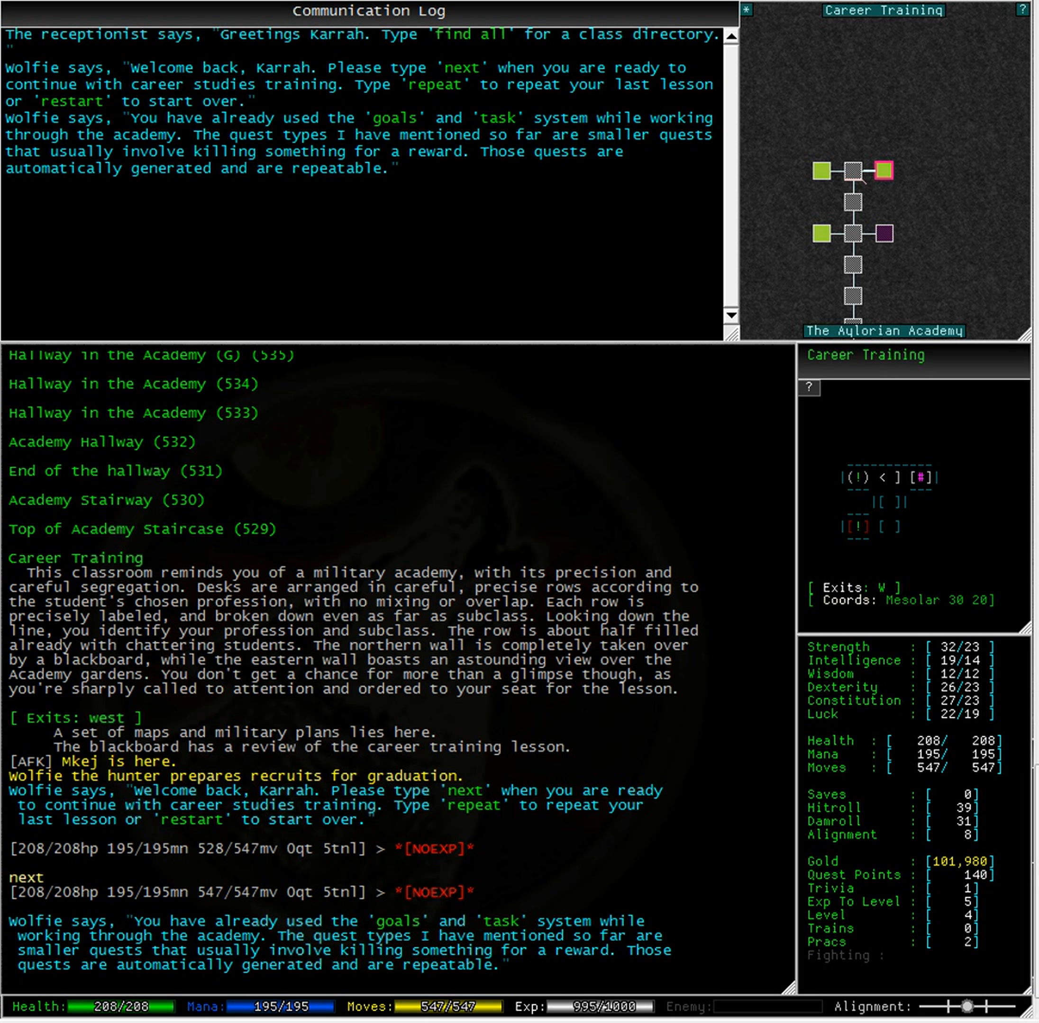
pyautogui.write('next')
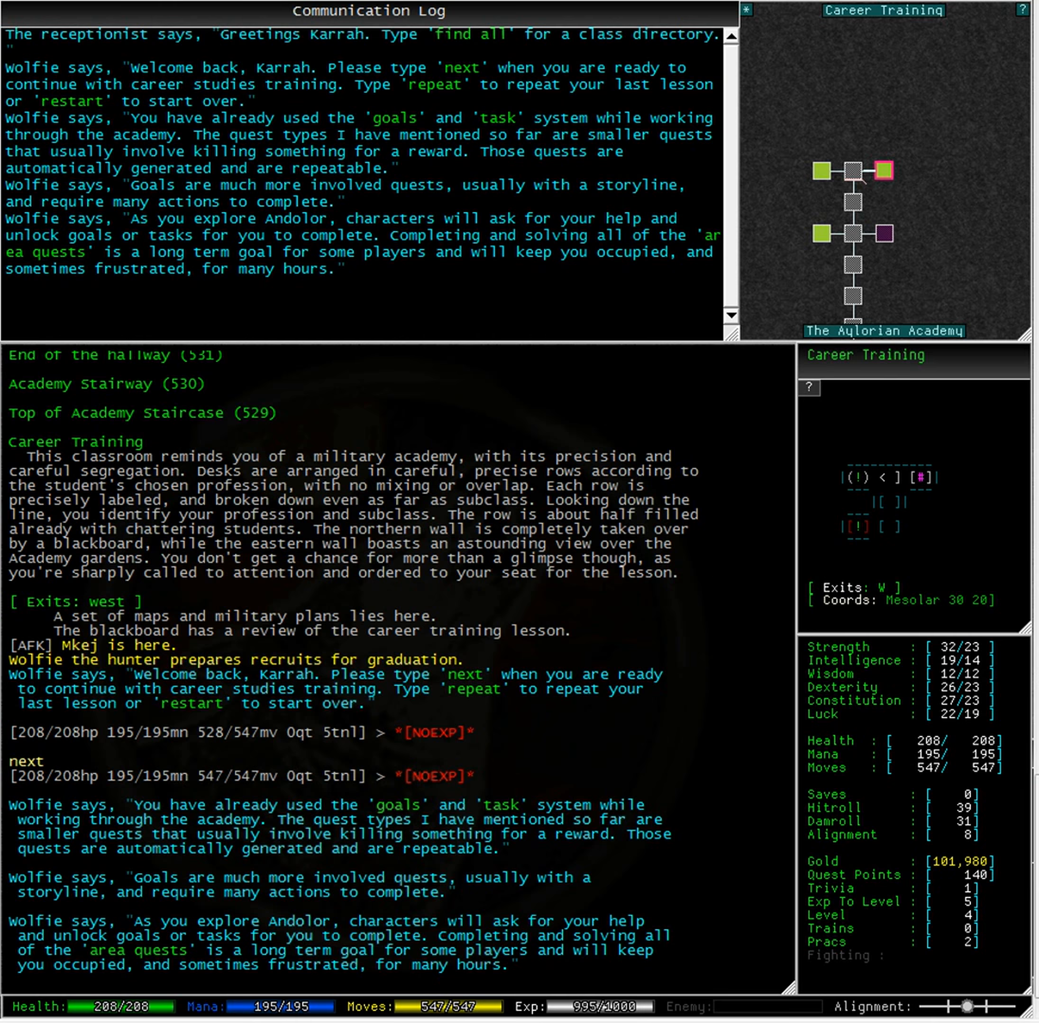
pyautogui.write('next')
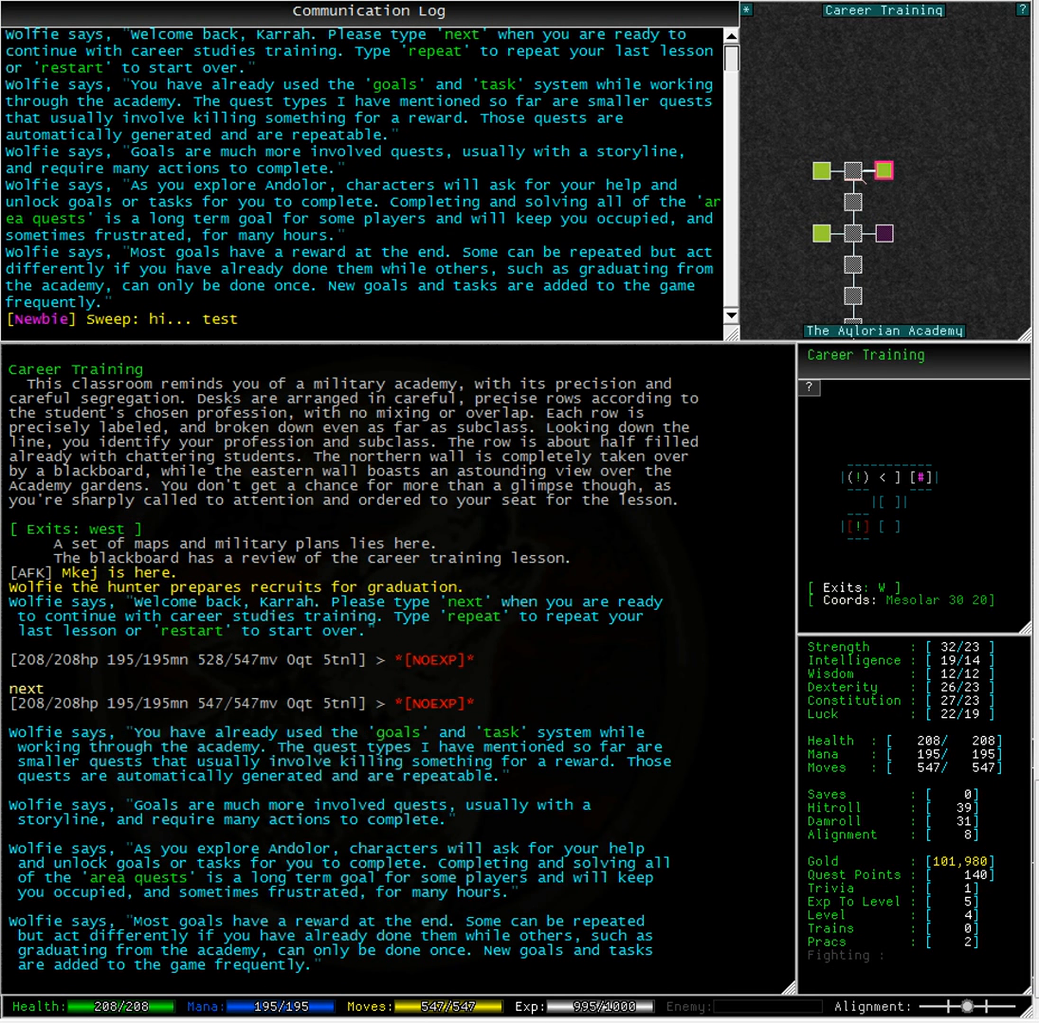
pyautogui.write('next')
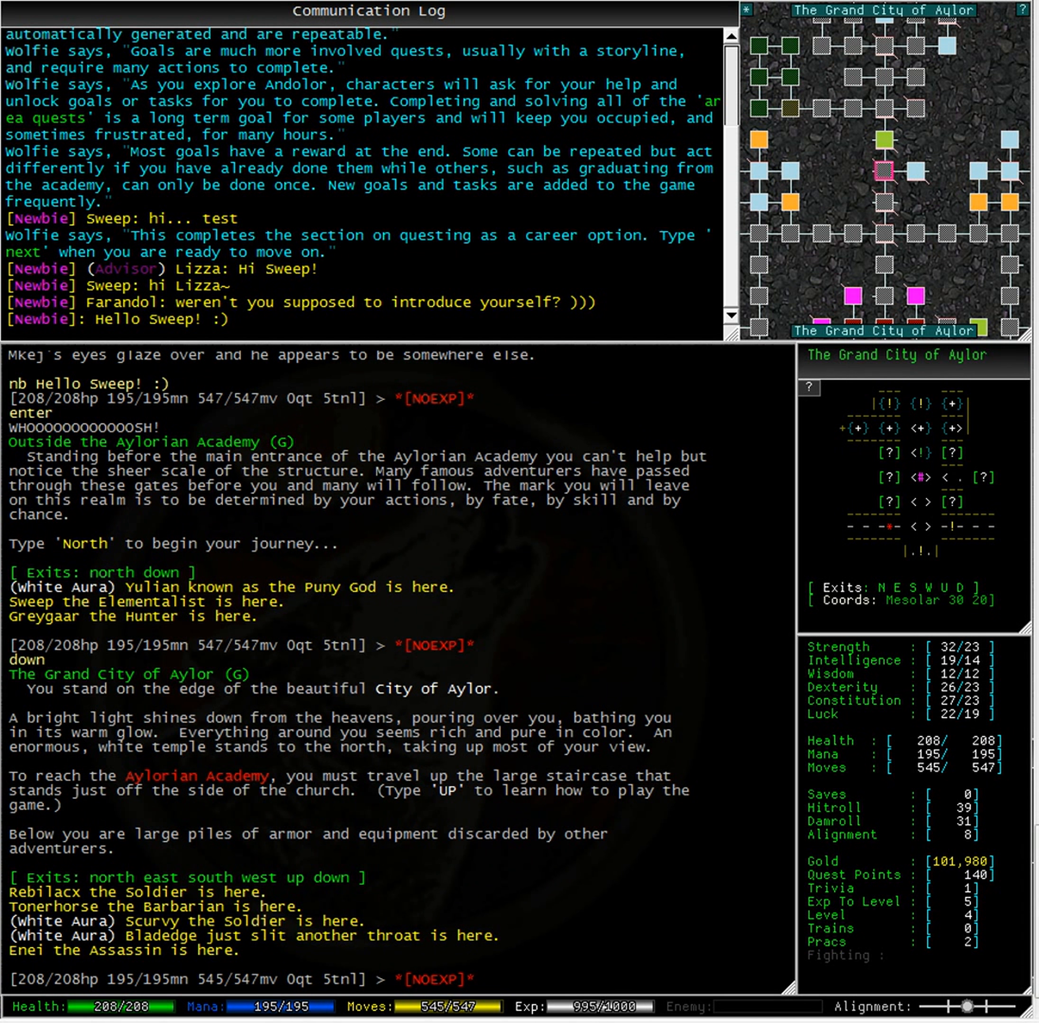
pyautogui.write('runto believer')
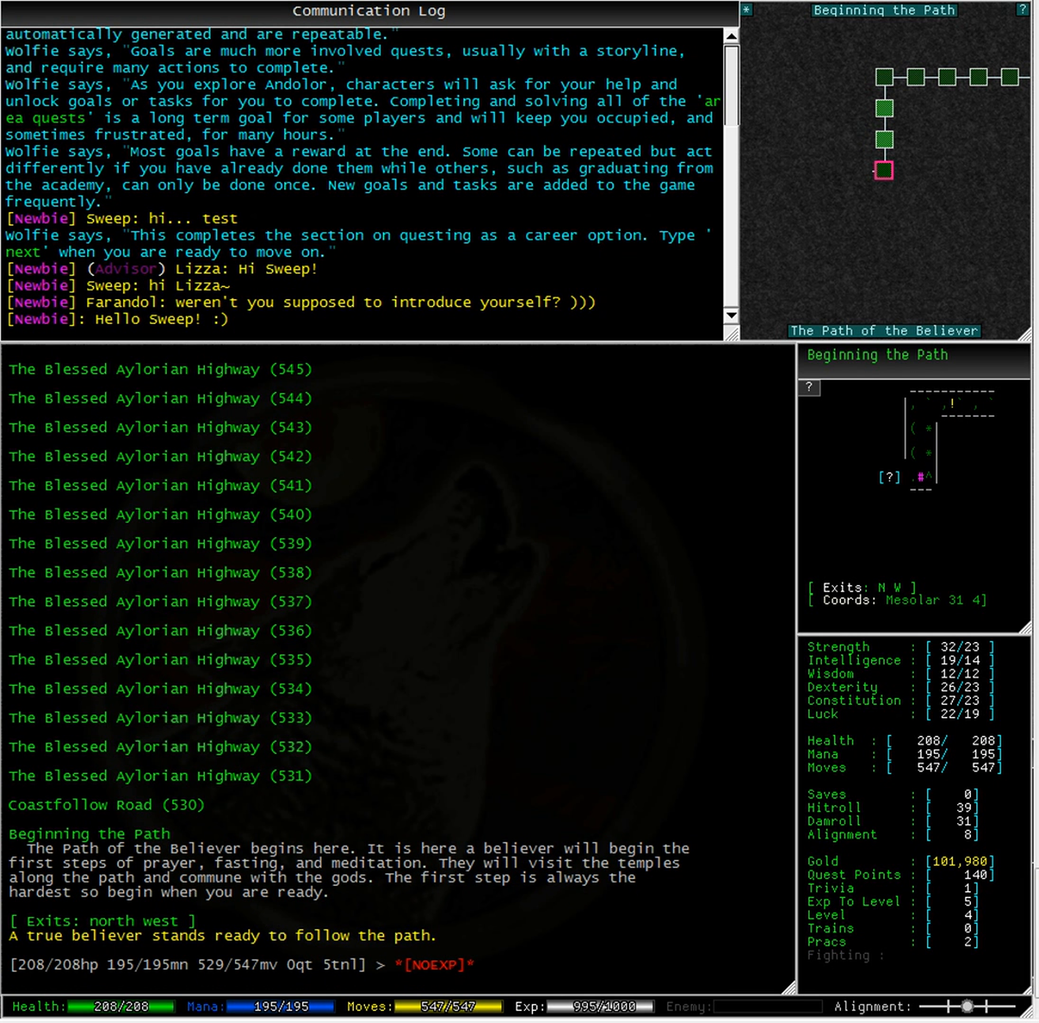
pyautogui.write('listen believer')
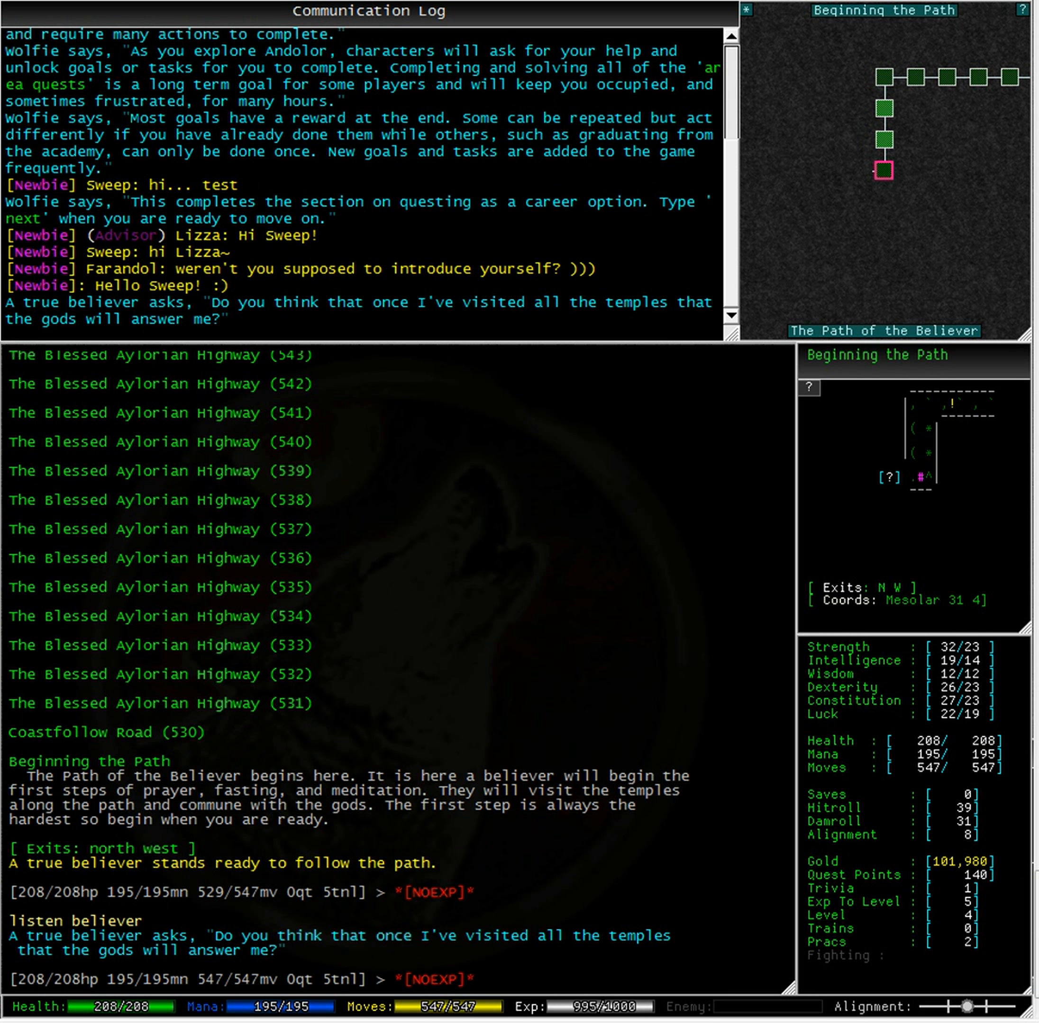
pyautogui.write('yes')
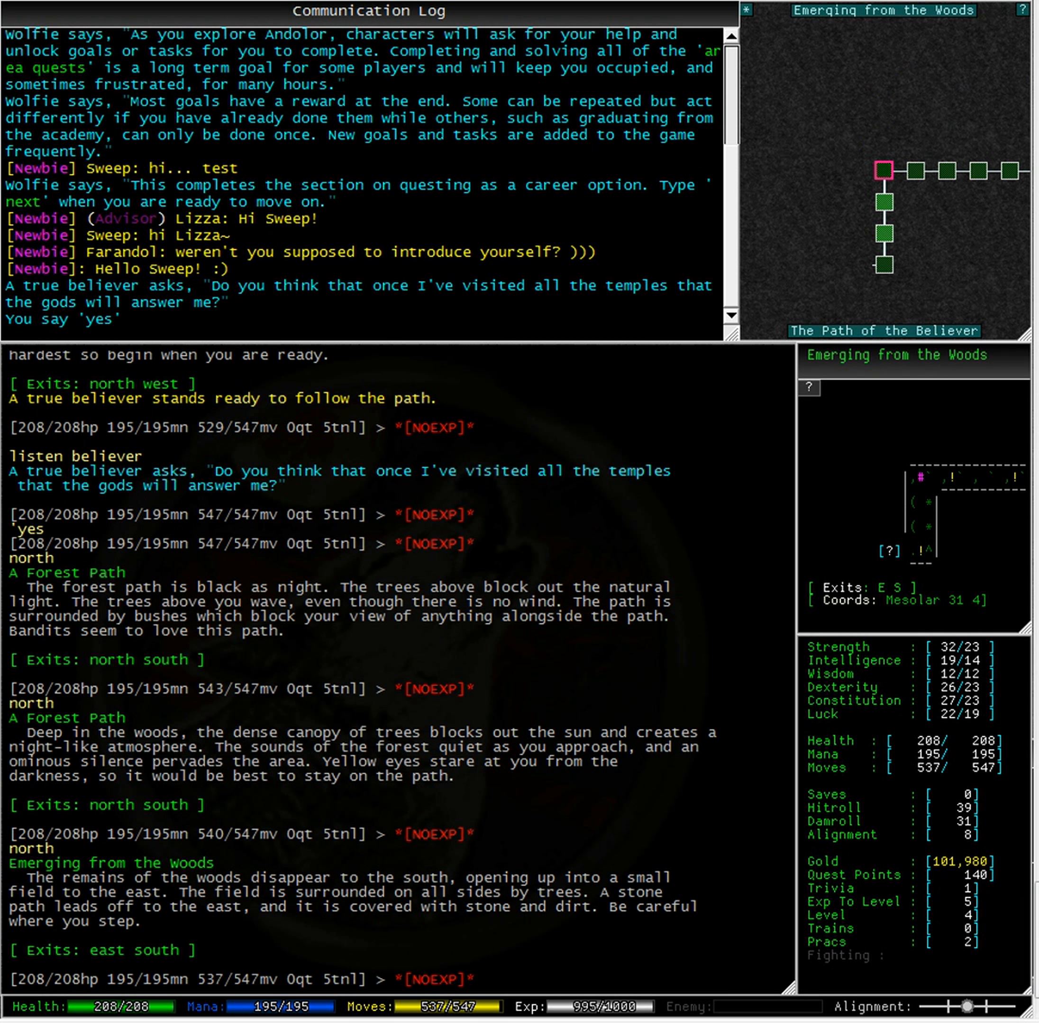
pyautogui.write('east')
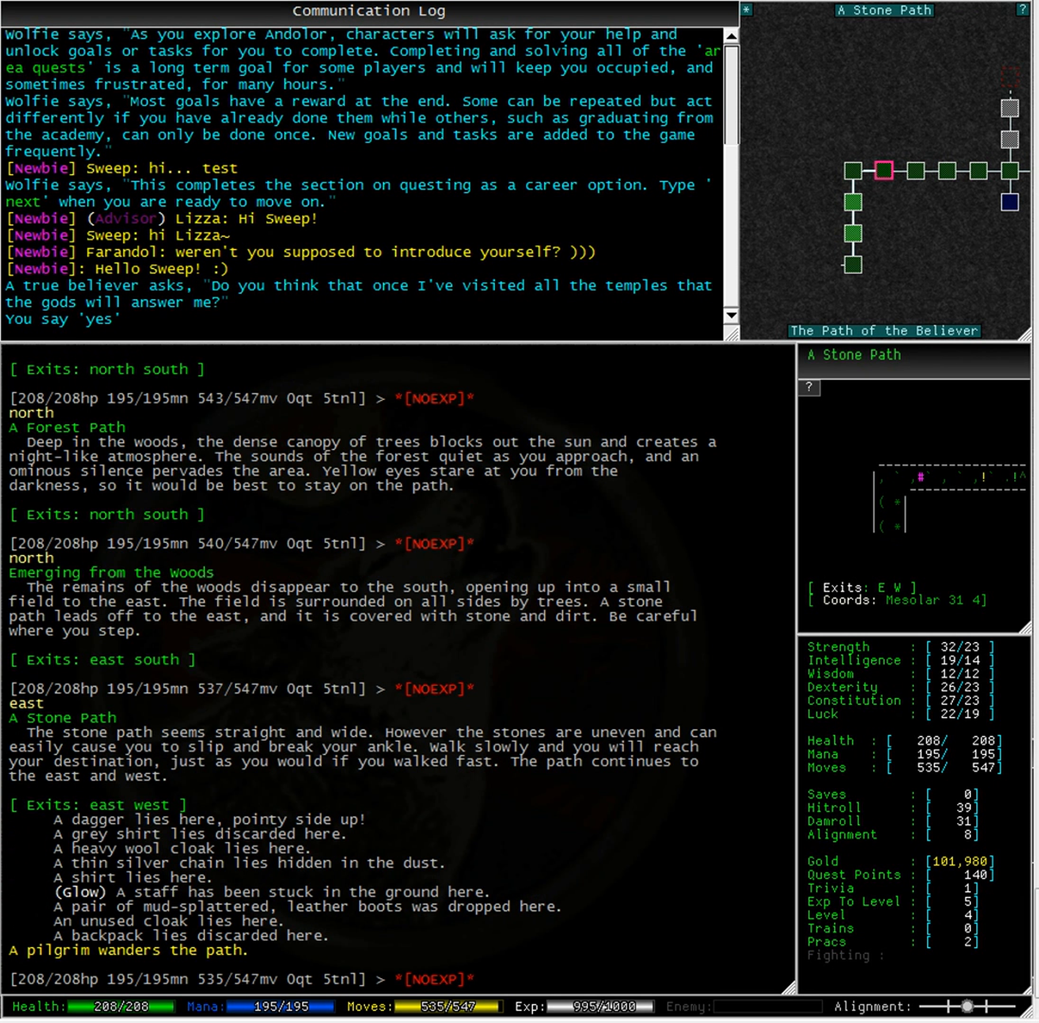
pyautogui.write('east')
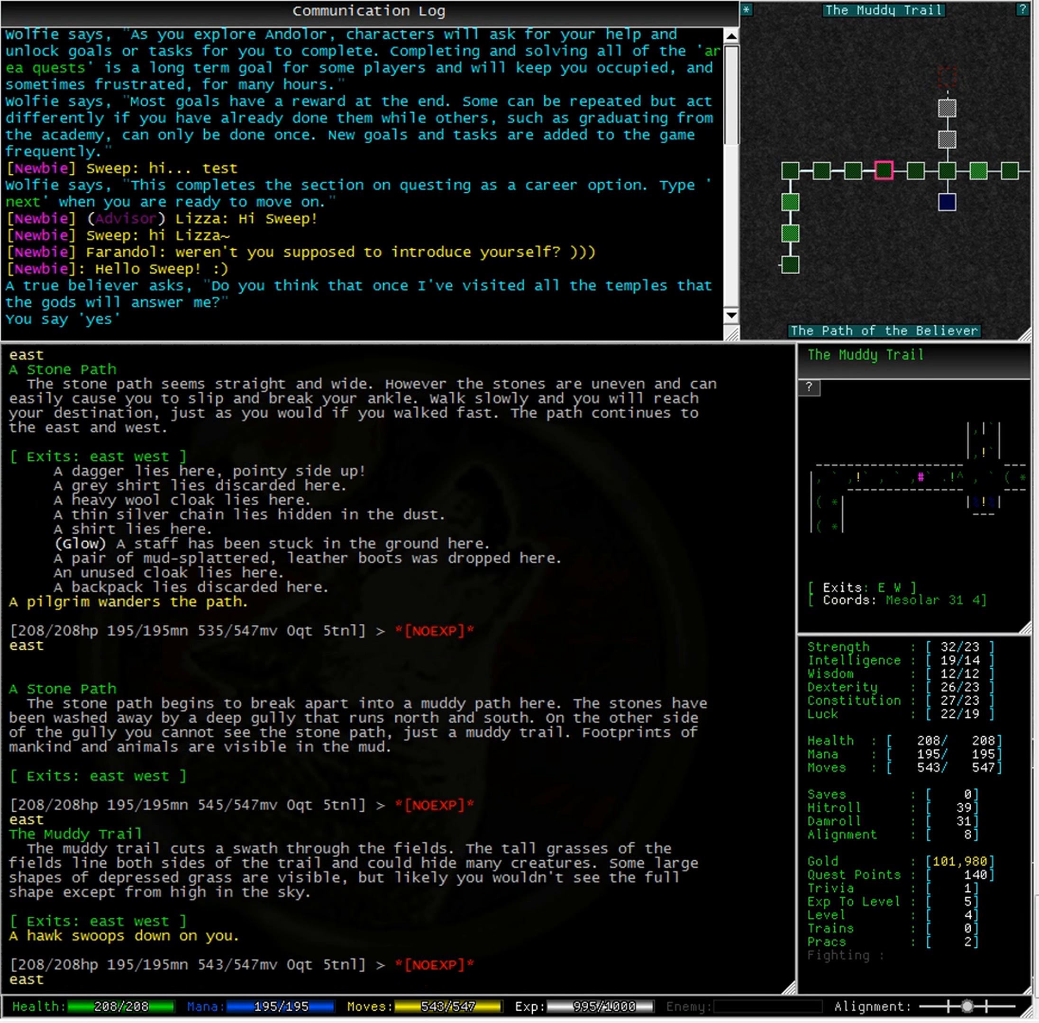
pyautogui.write('east')
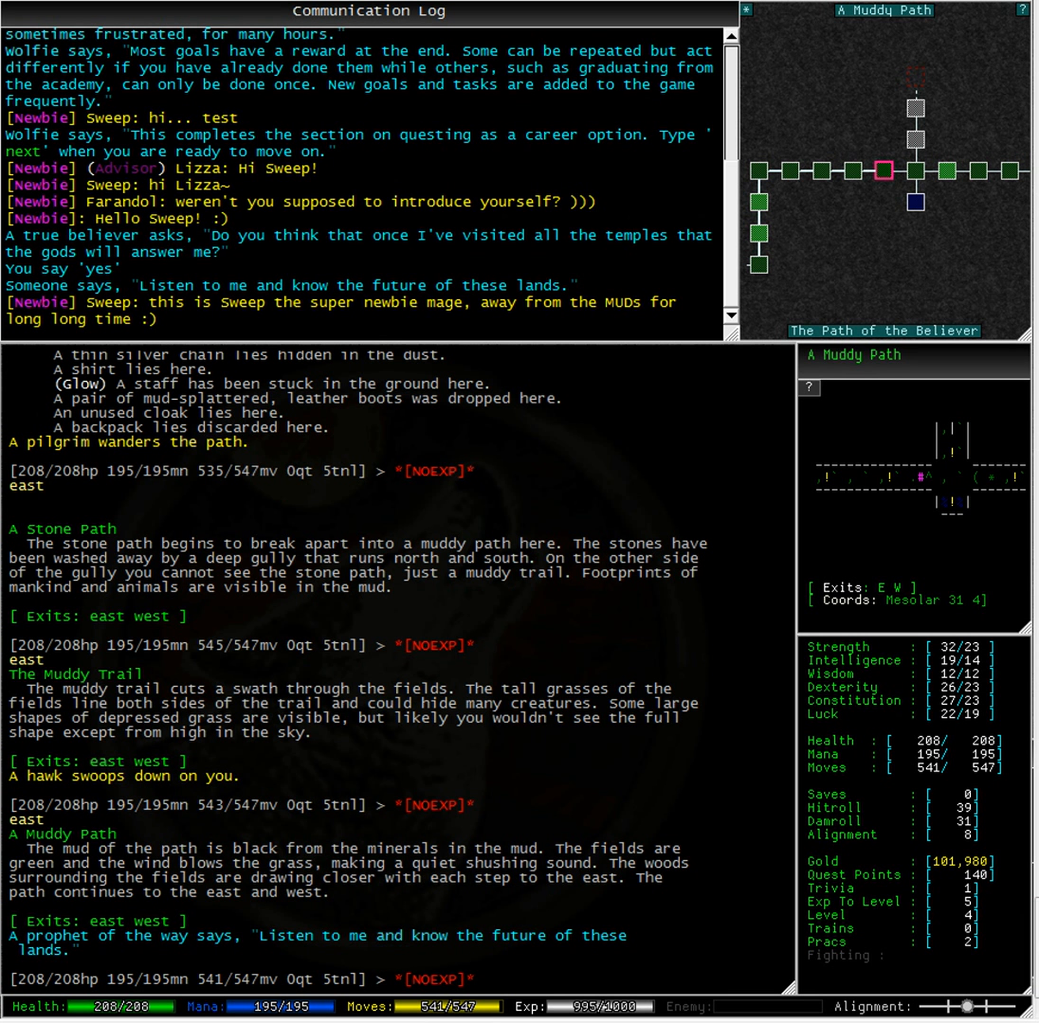
pyautogui.write('listen prophet')
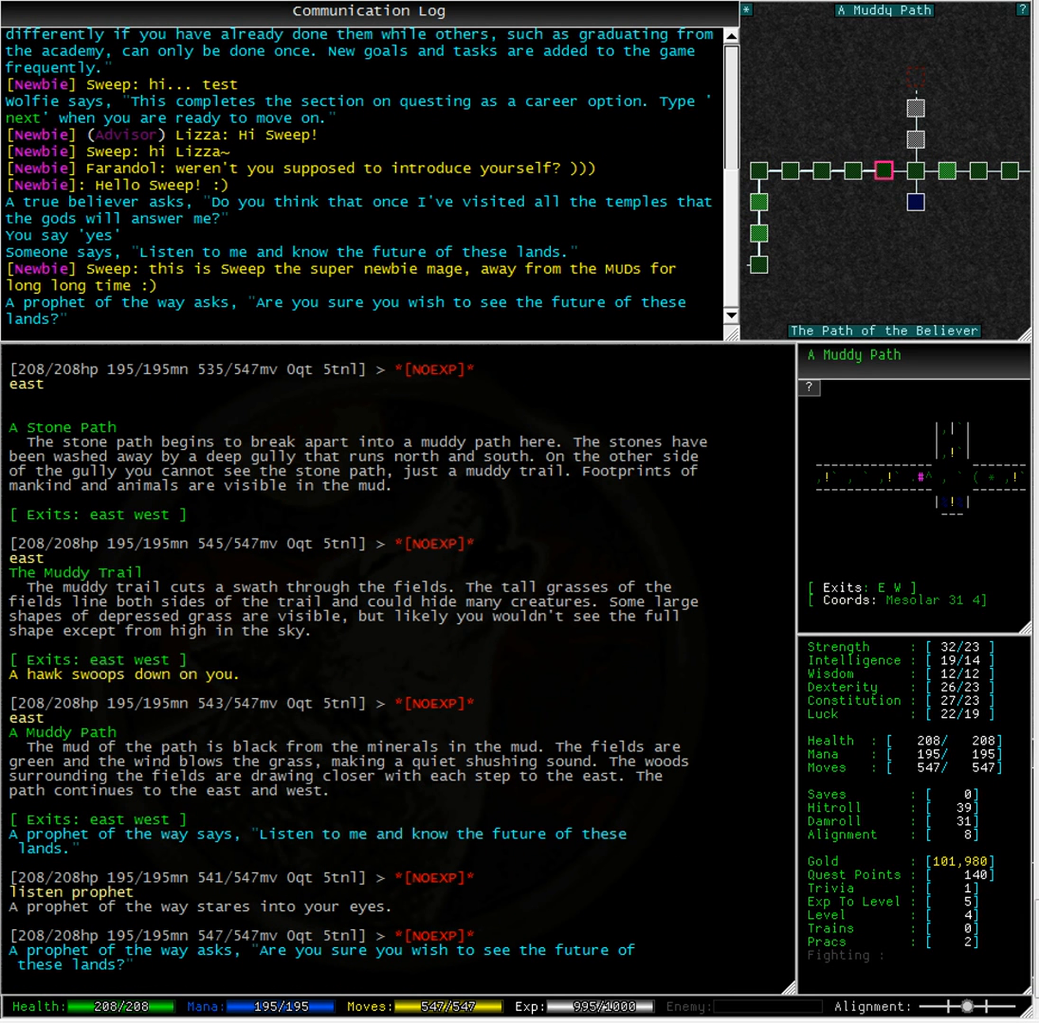
pyautogui.write('yes')
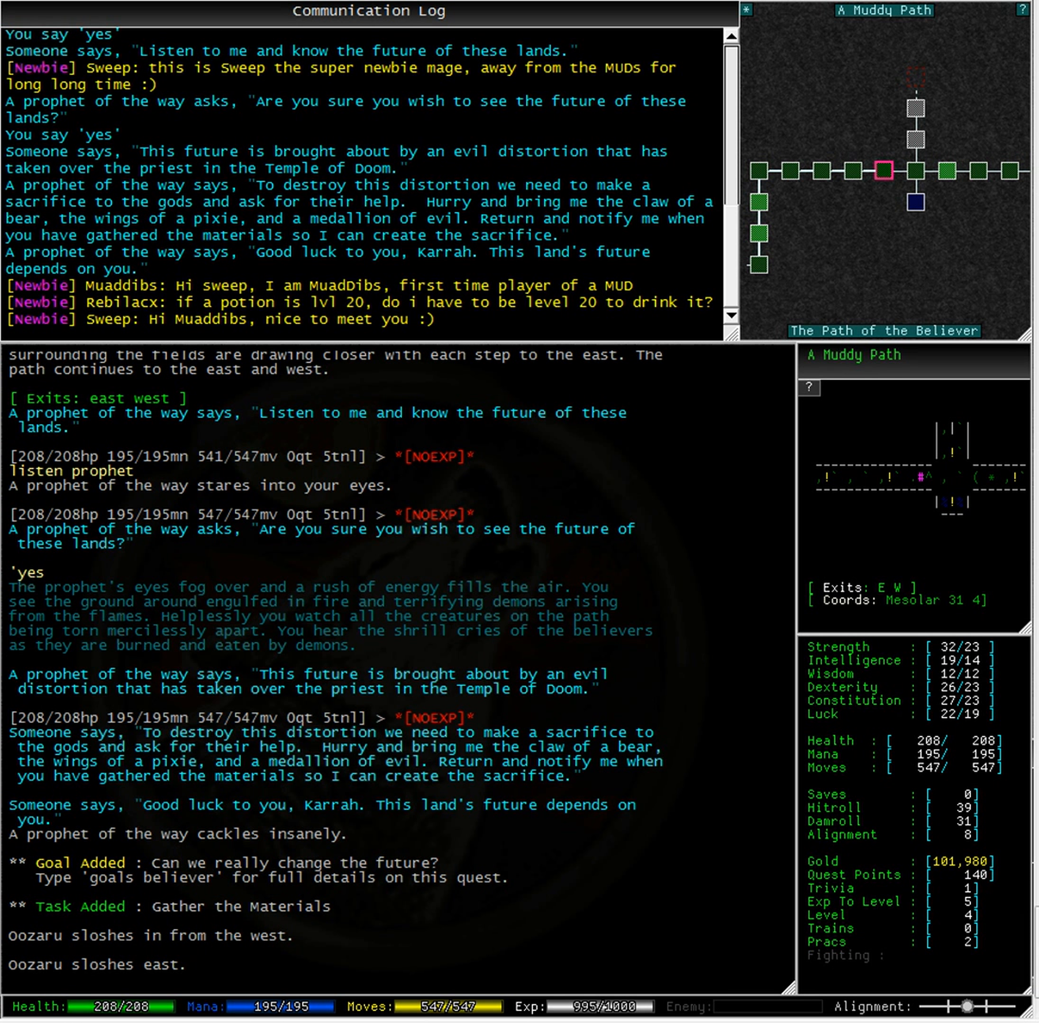
pyautogui.write('goals believer')
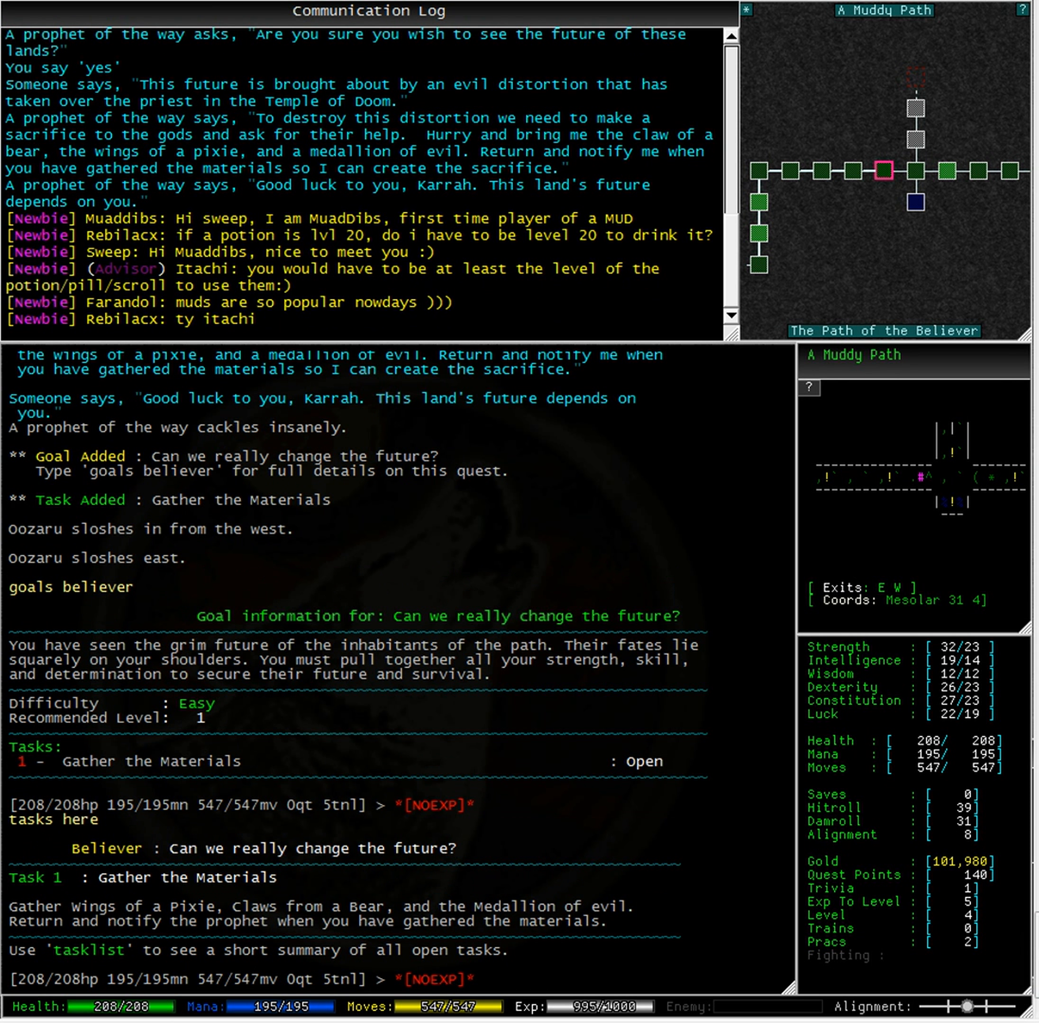
pyautogui.scroll(-3)
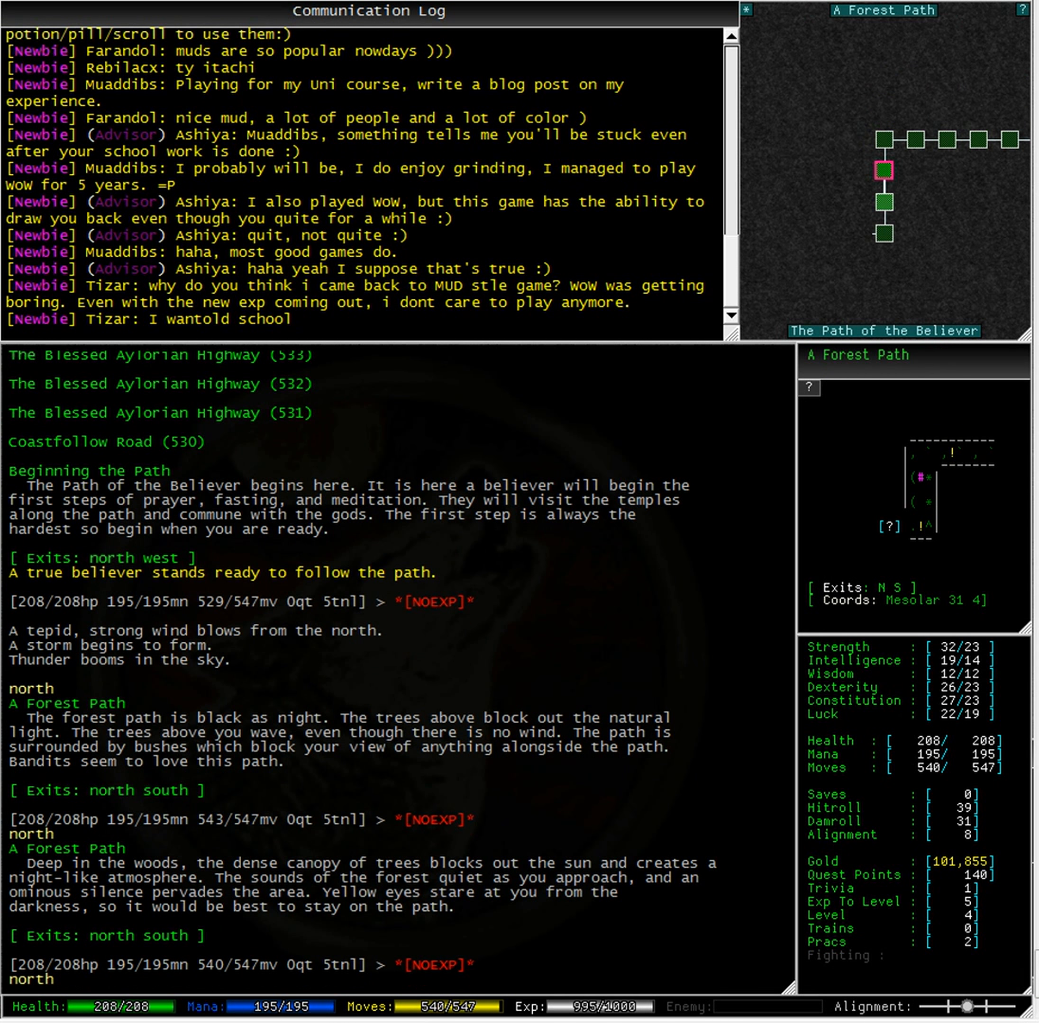
pyautogui.write('north')
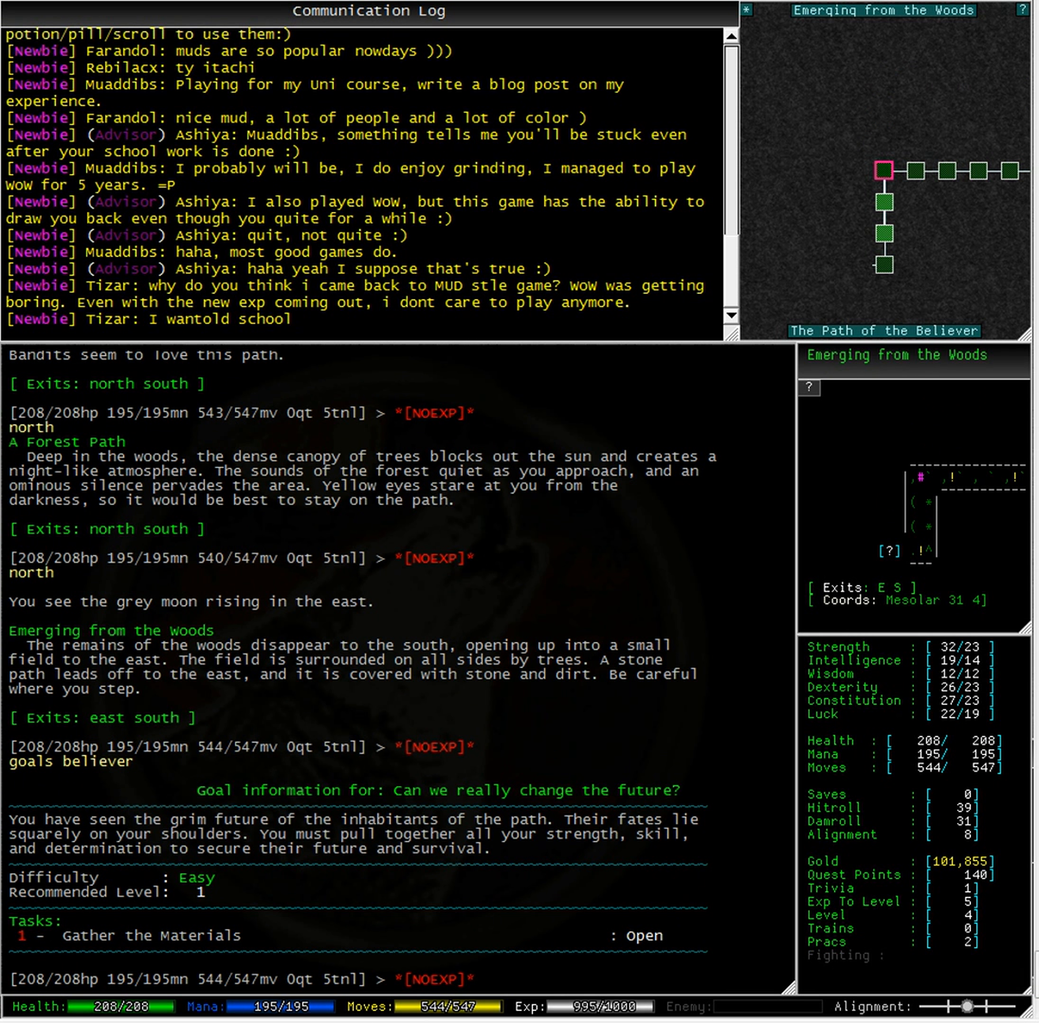
pyautogui.write('tasks here')
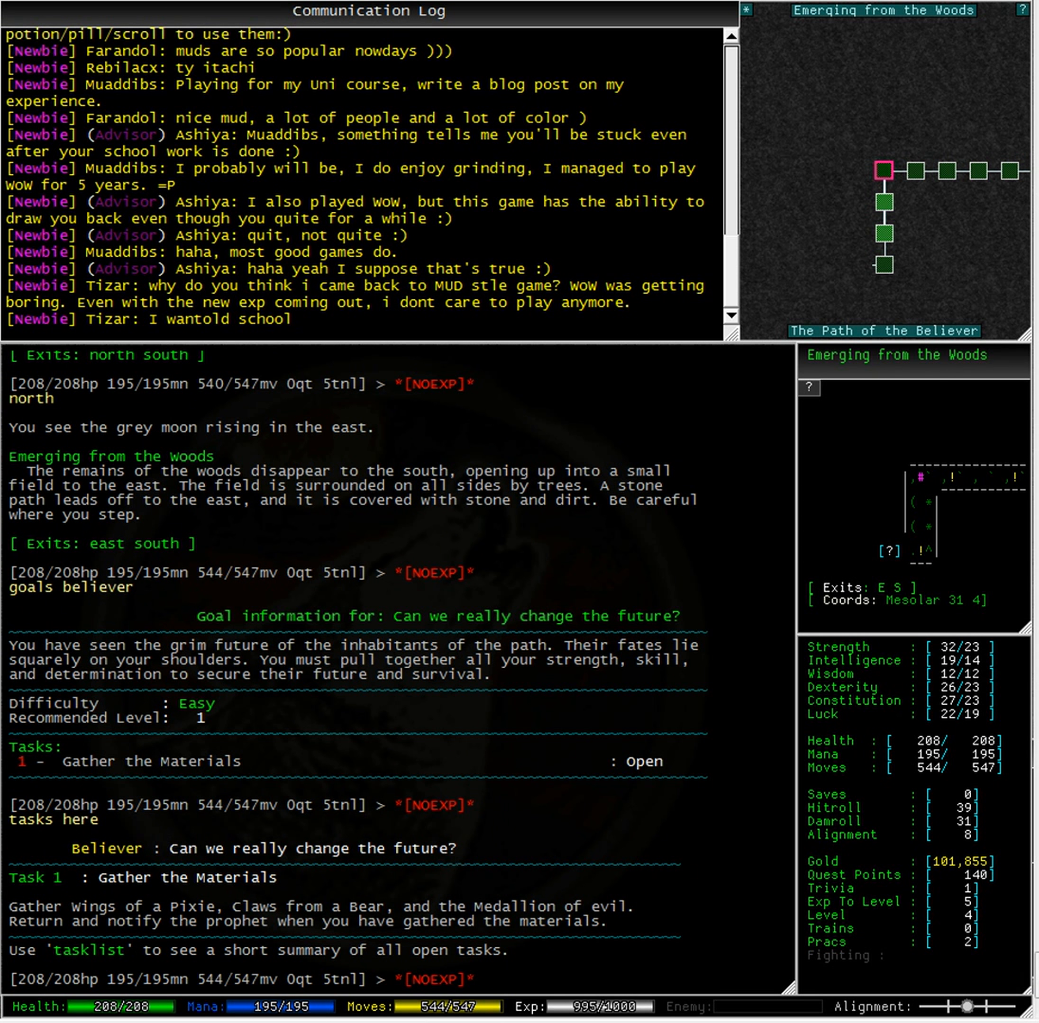
pyautogui.write('where bear')
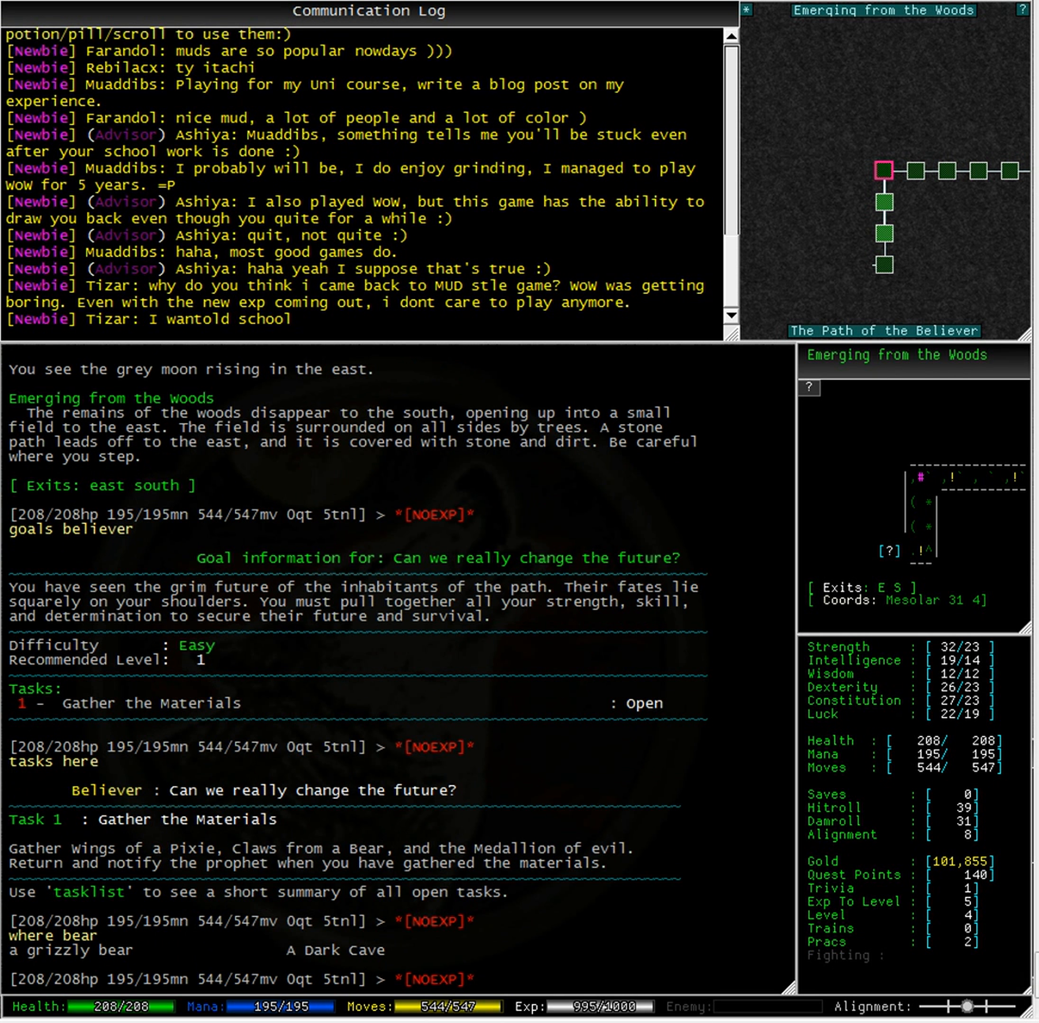
pyautogui.write('east')
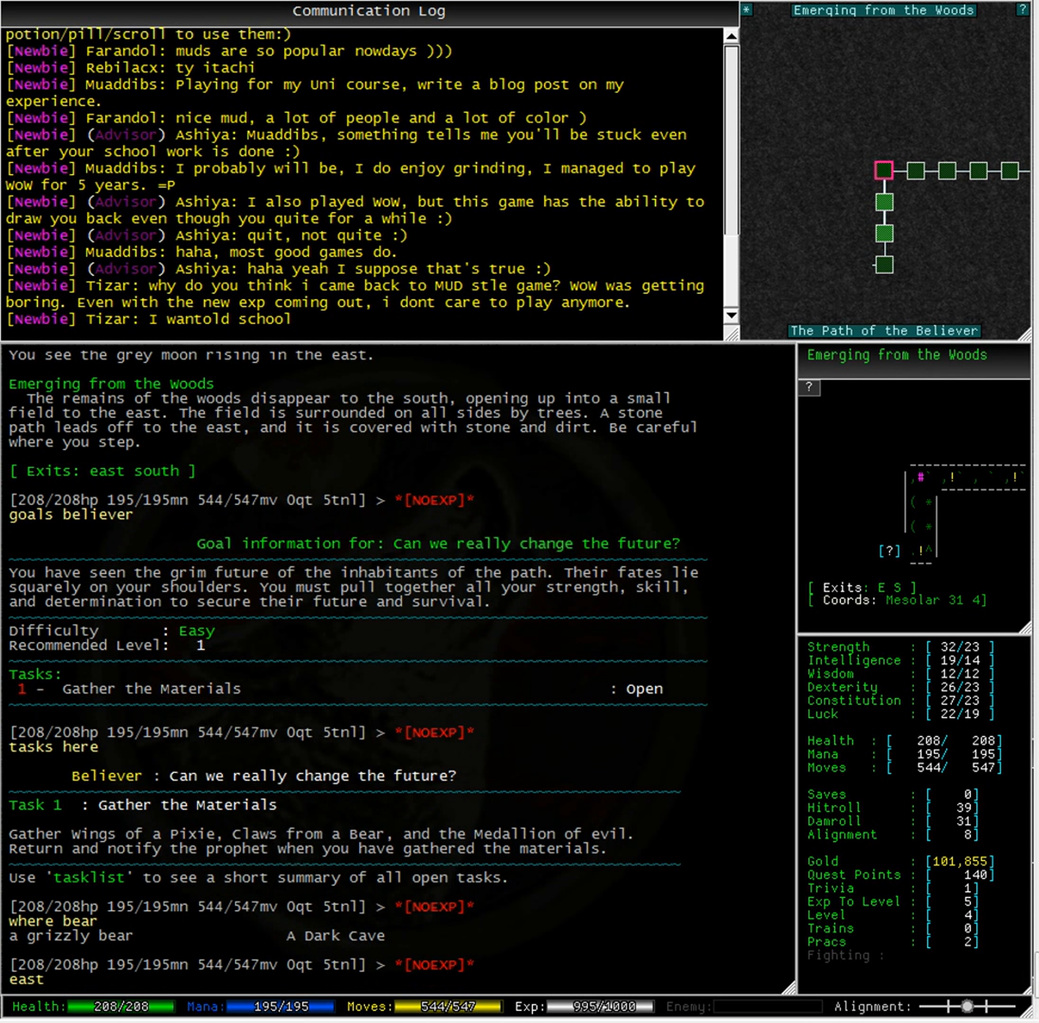
pyautogui.write('east')
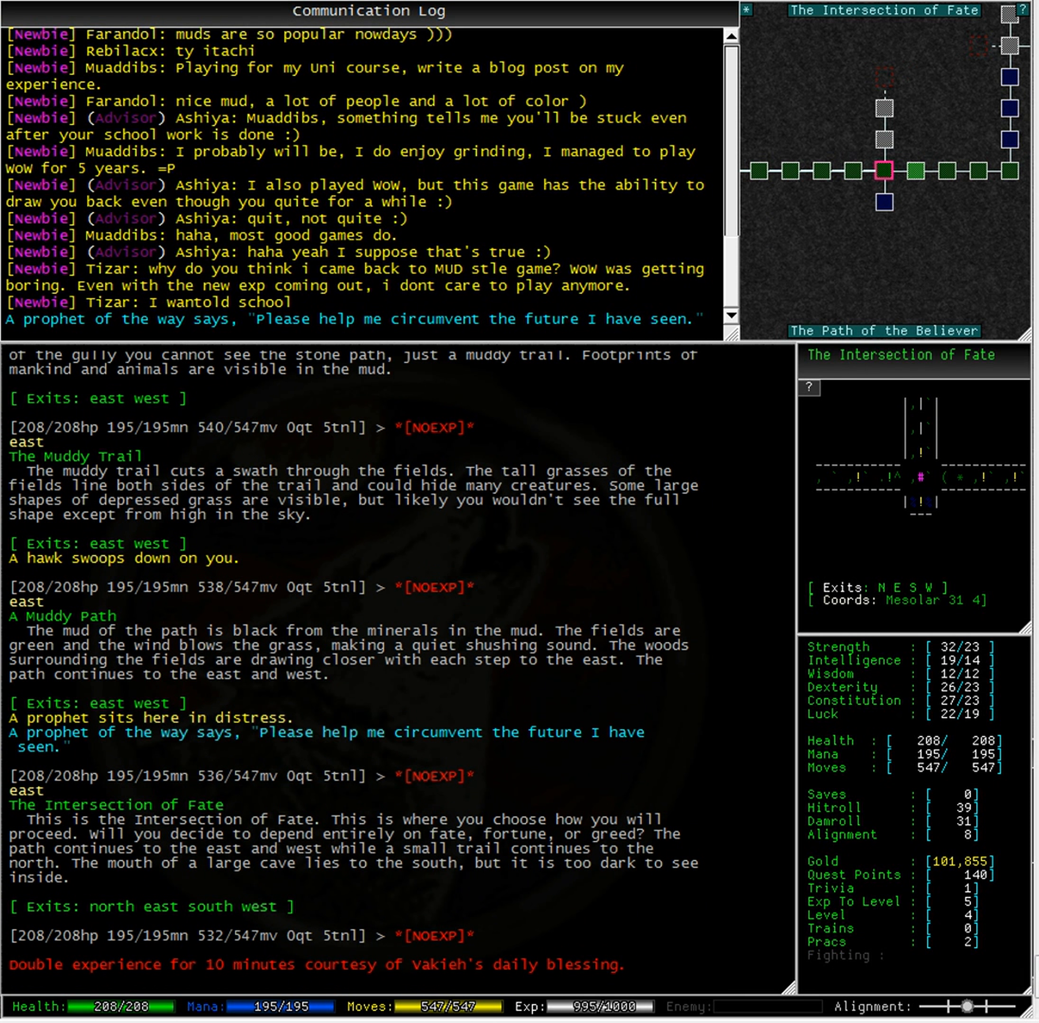
pyautogui.write('south')
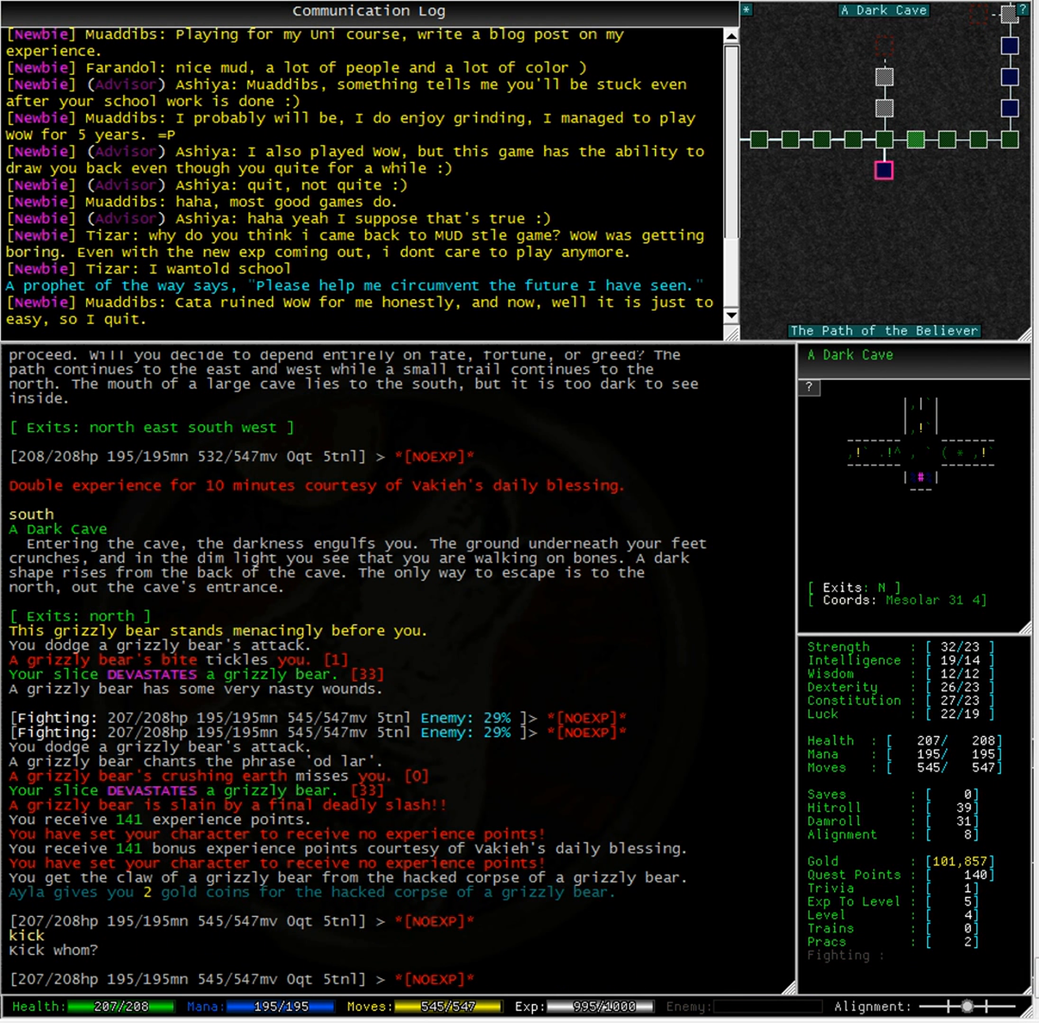
pyautogui.write('north')
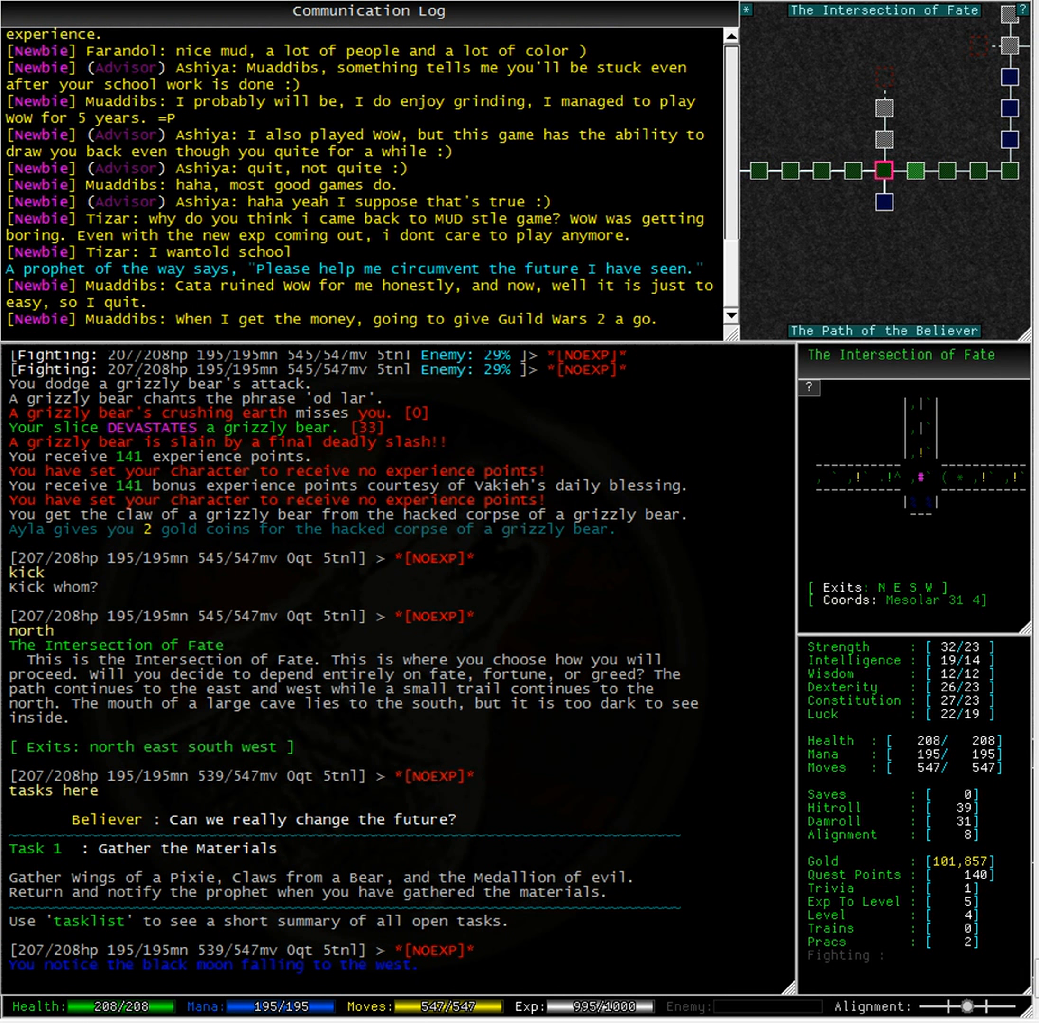
pyautogui.write('where pixie')
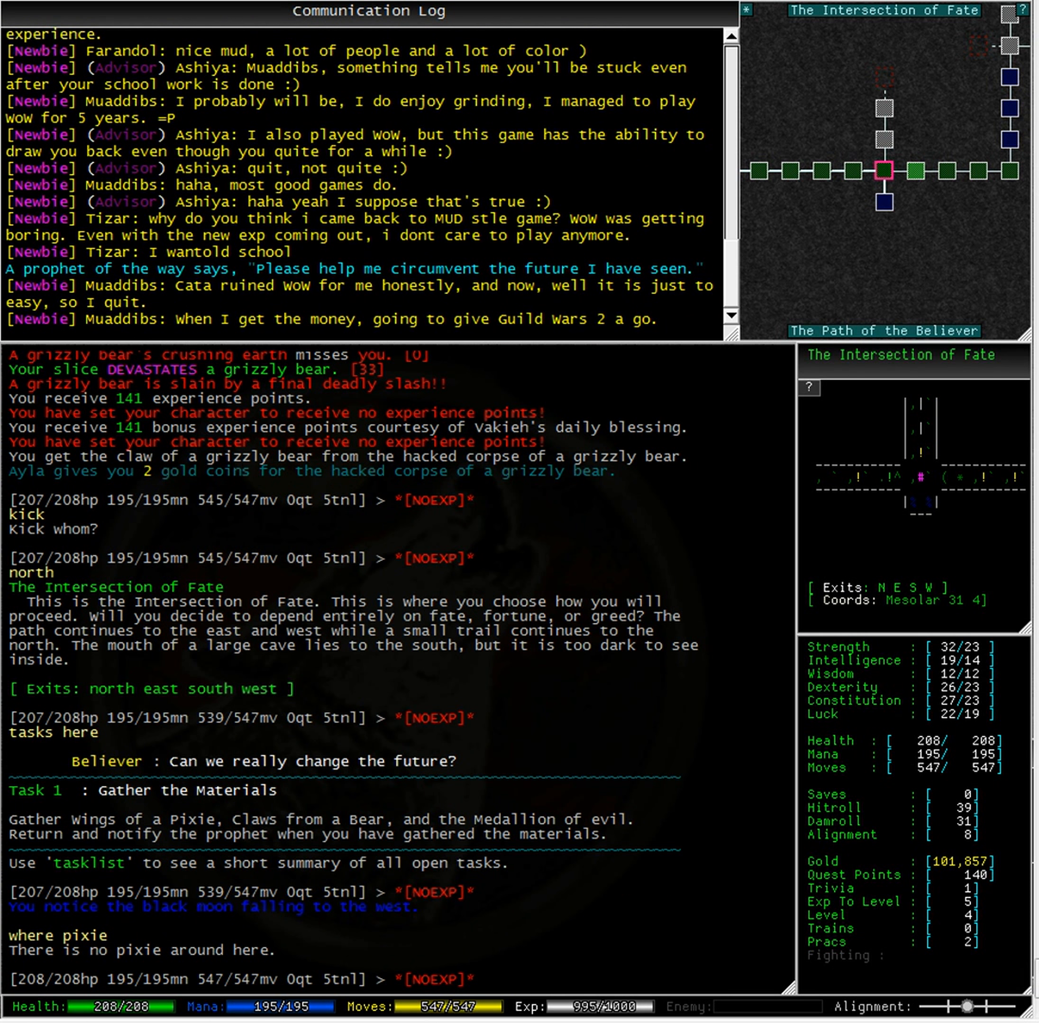
pyautogui.write('quaff potion')
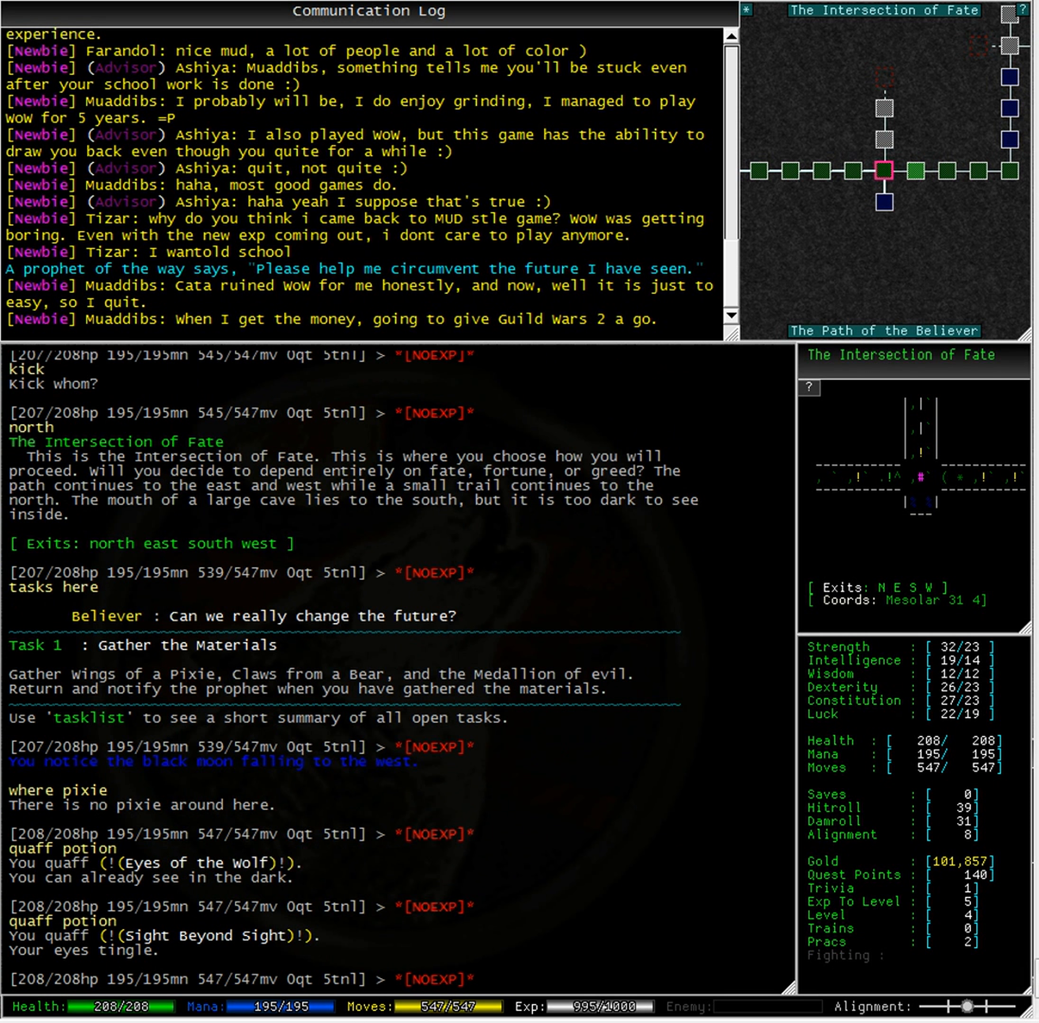
pyautogui.write('where pixie')
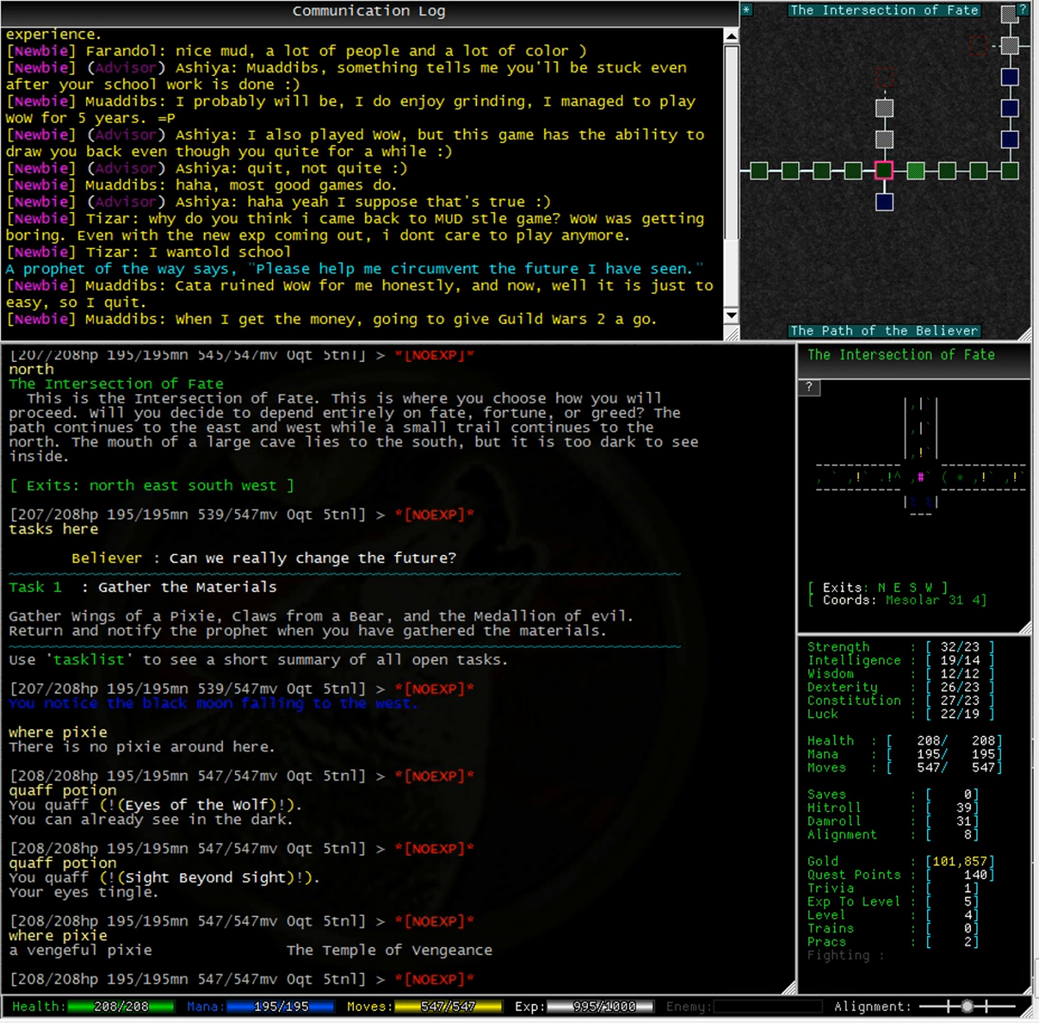
pyautogui.write('north')
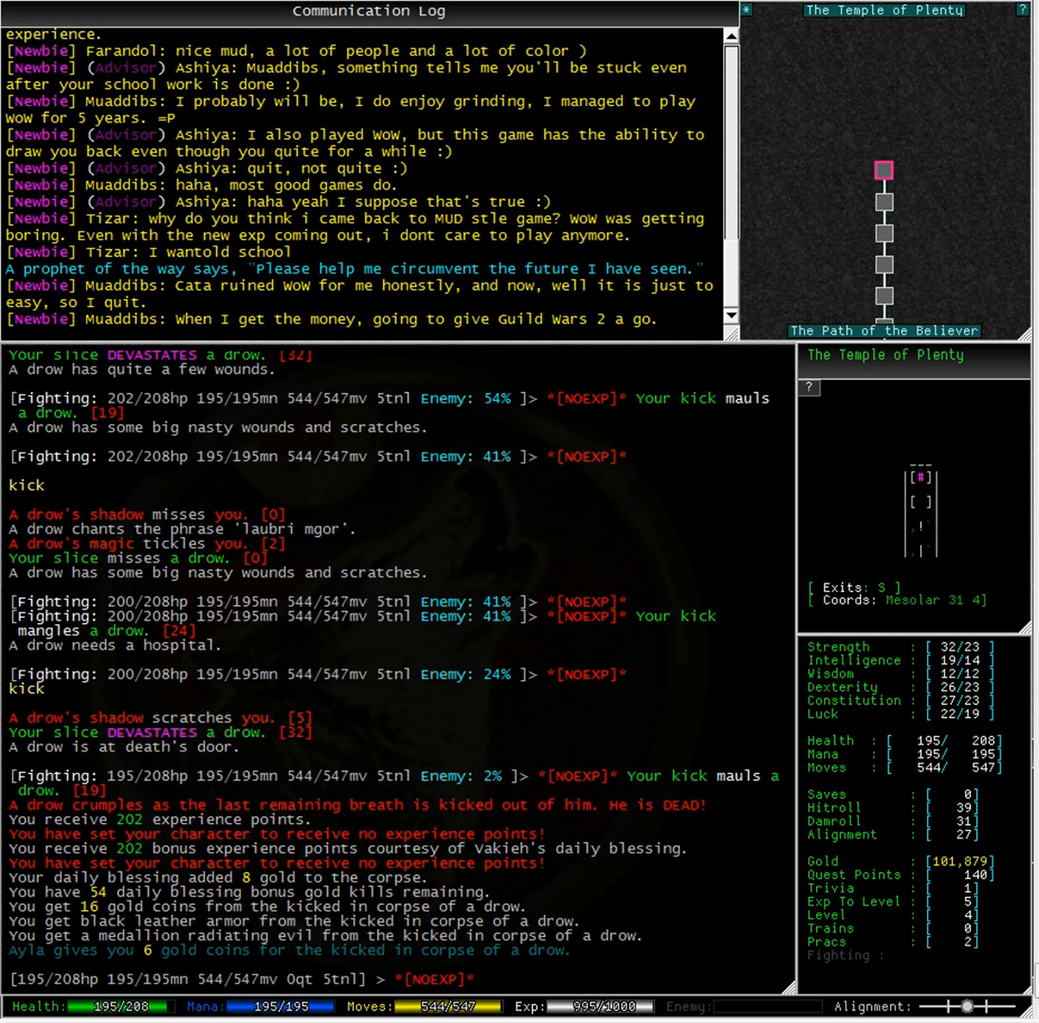
pyautogui.write('south')
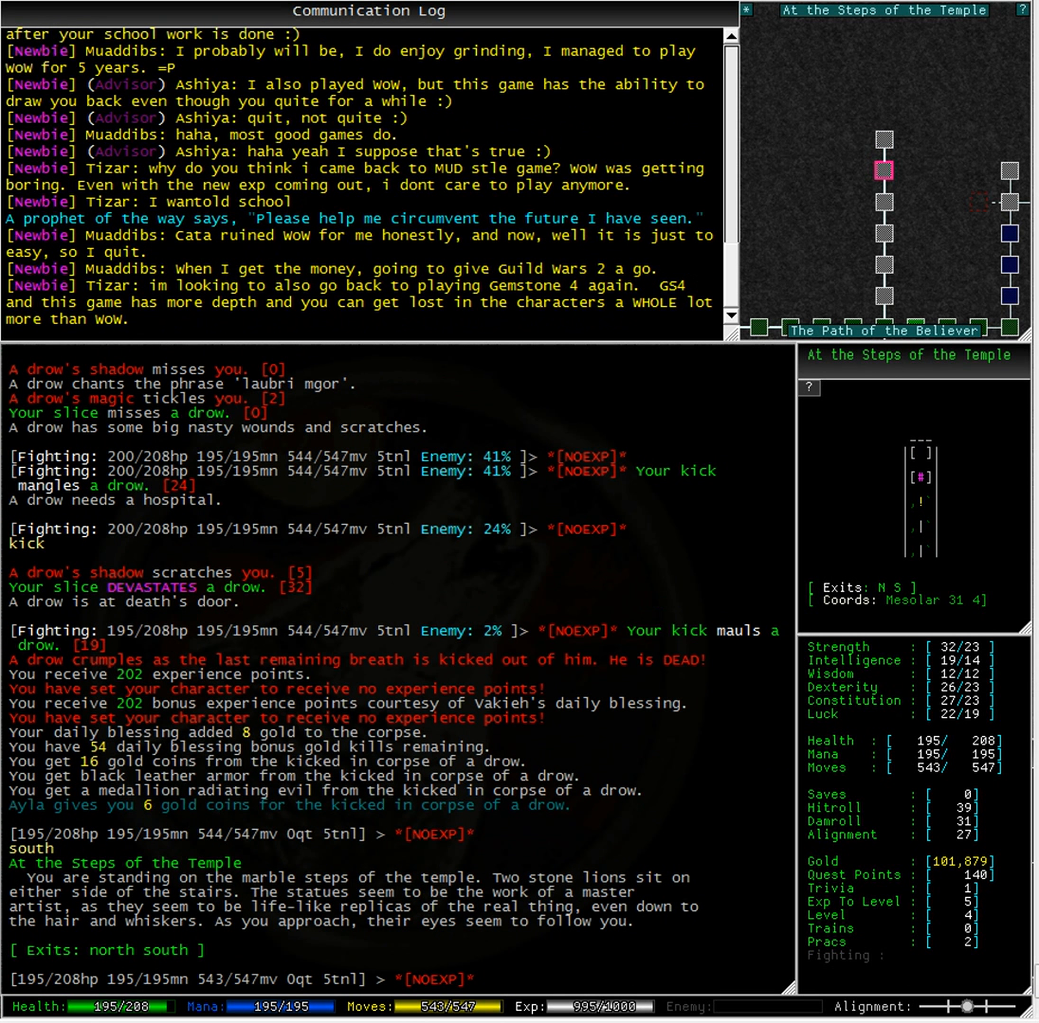
pyautogui.write('south')
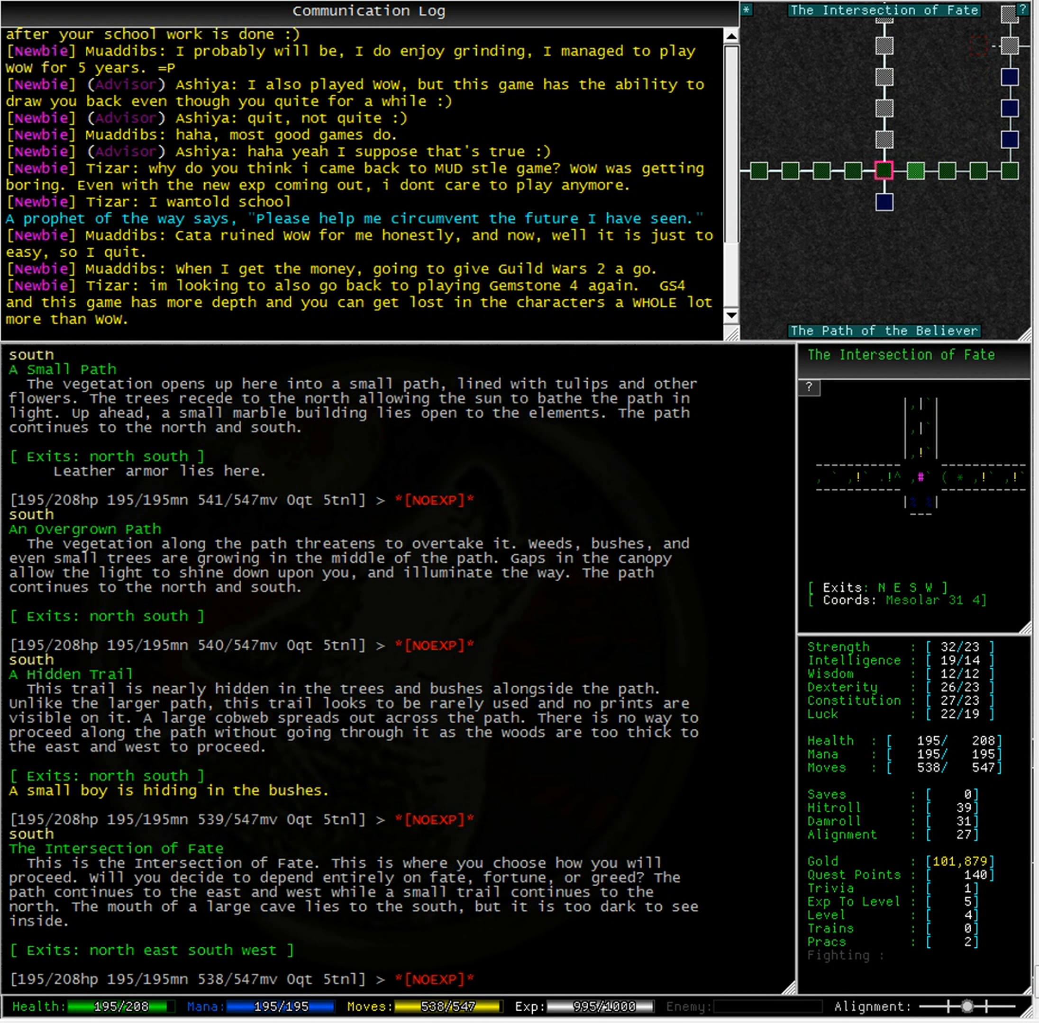
pyautogui.write('east')
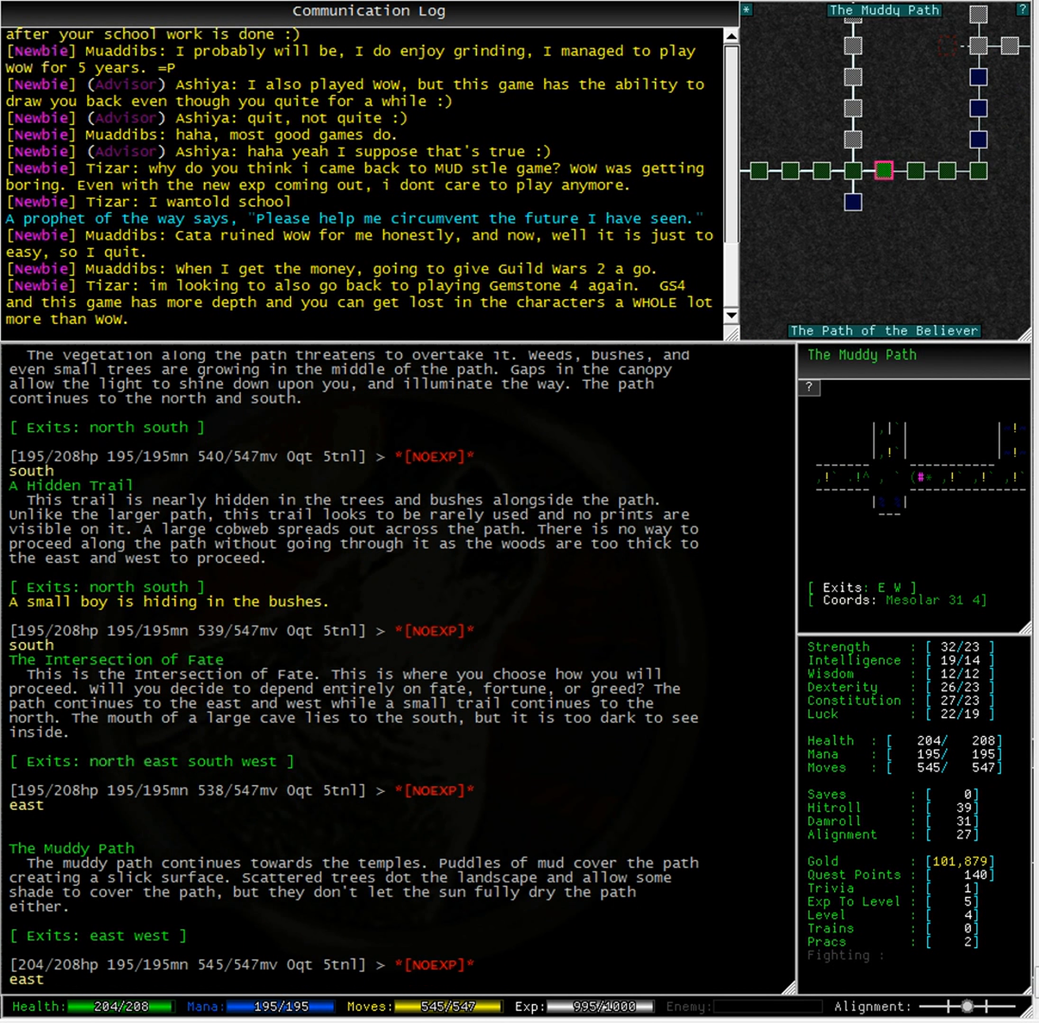
pyautogui.write('east')
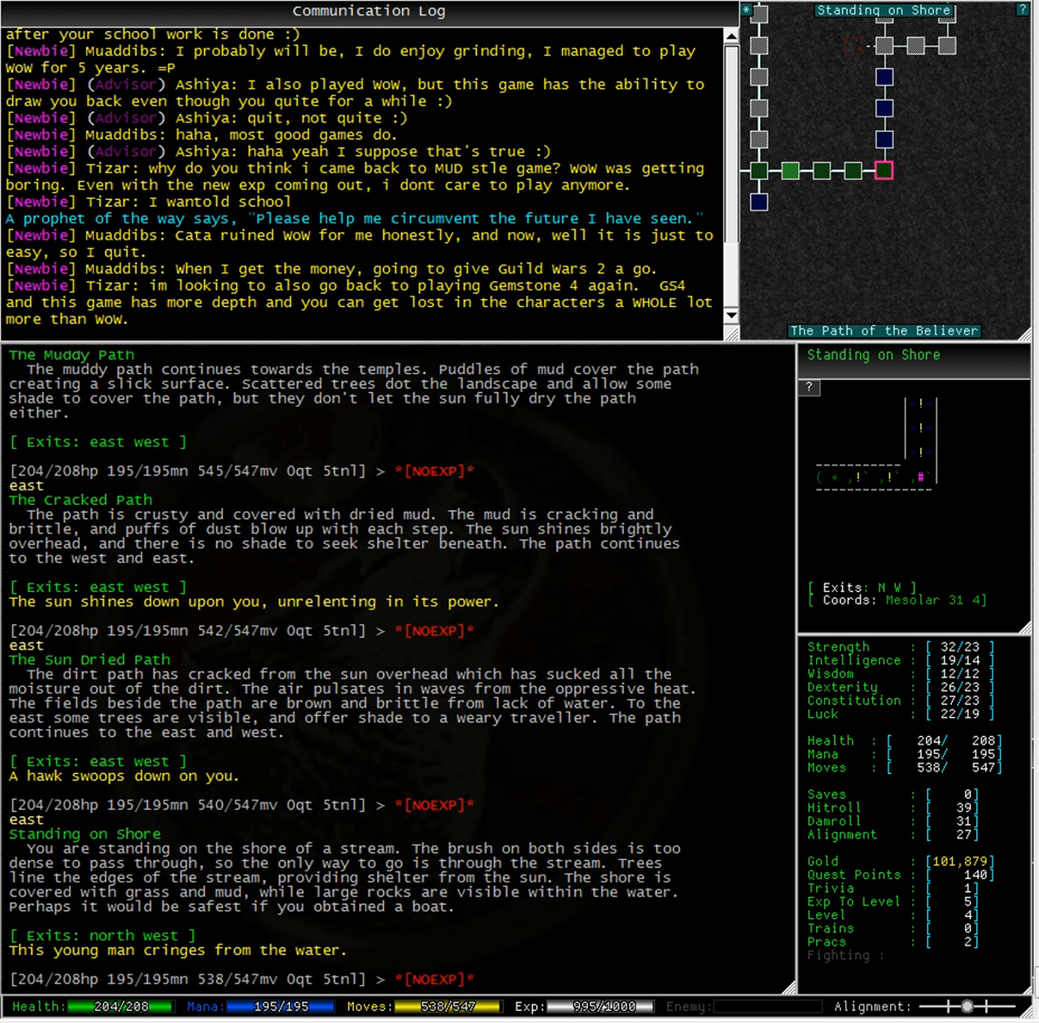
pyautogui.write('north')
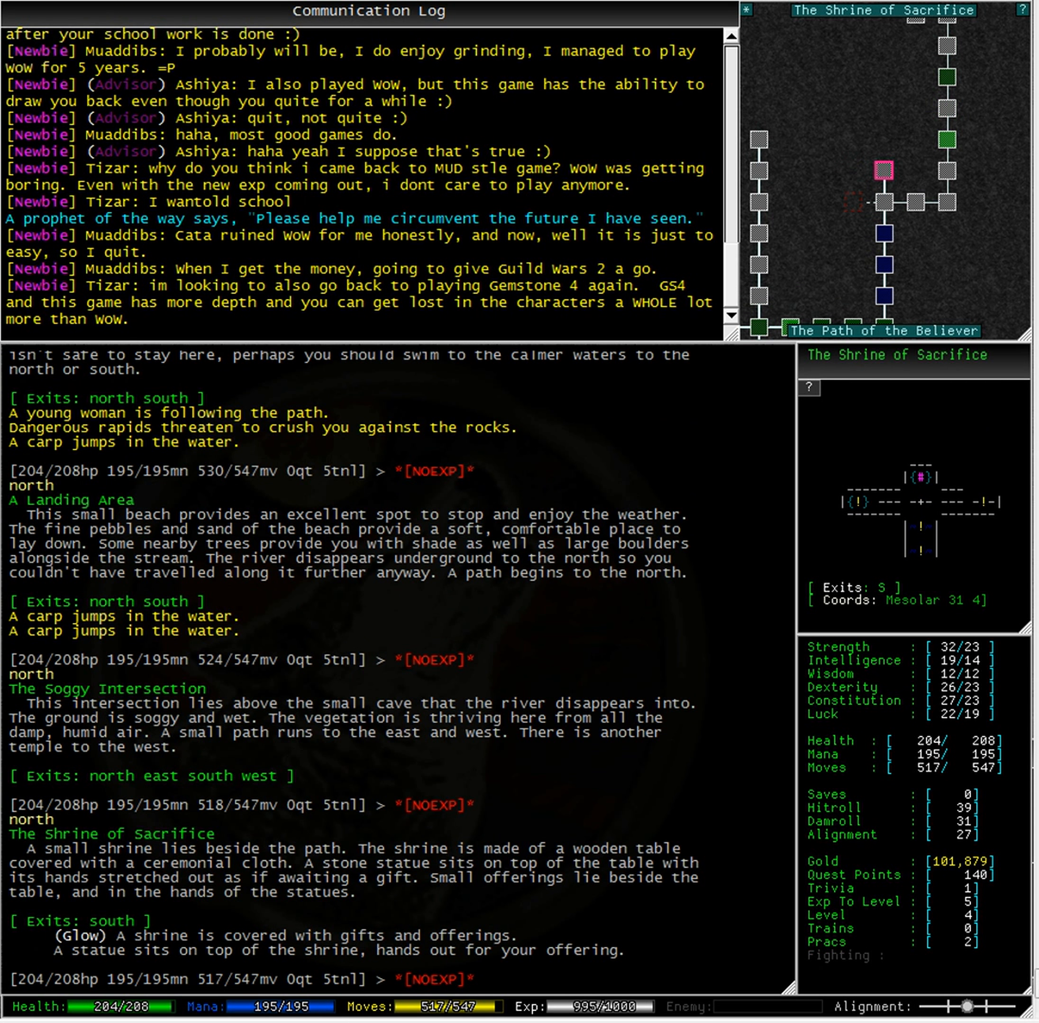
pyautogui.write('south')
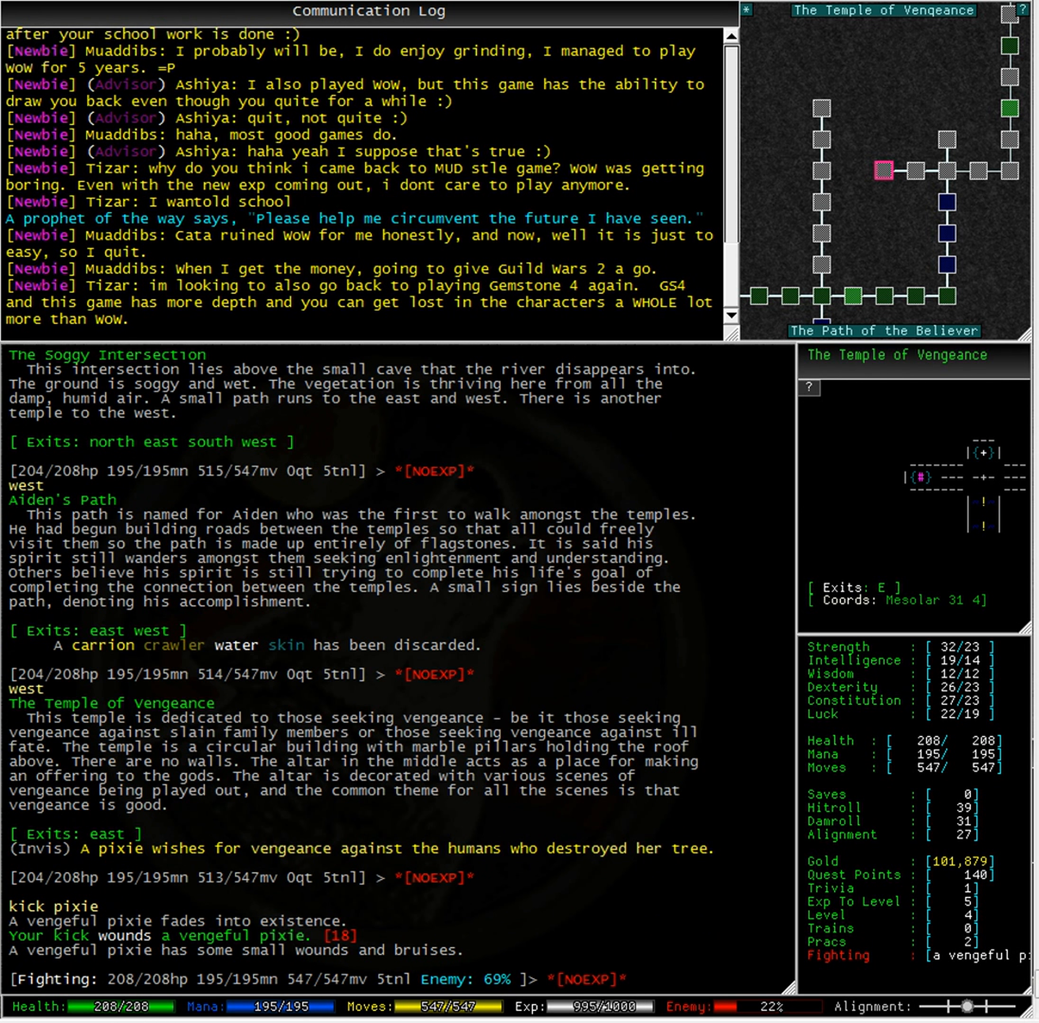
pyautogui.write('kick pixie')
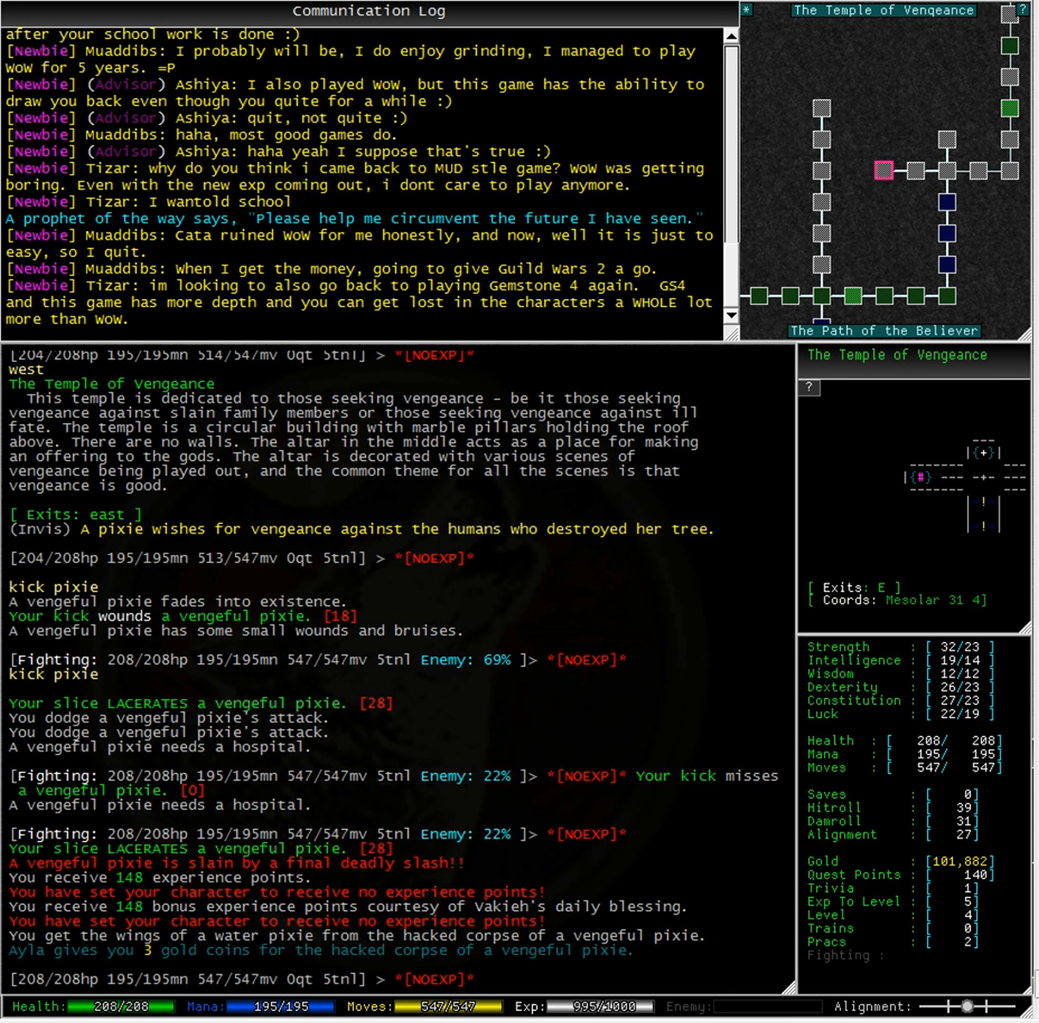
pyautogui.write('tasks here')
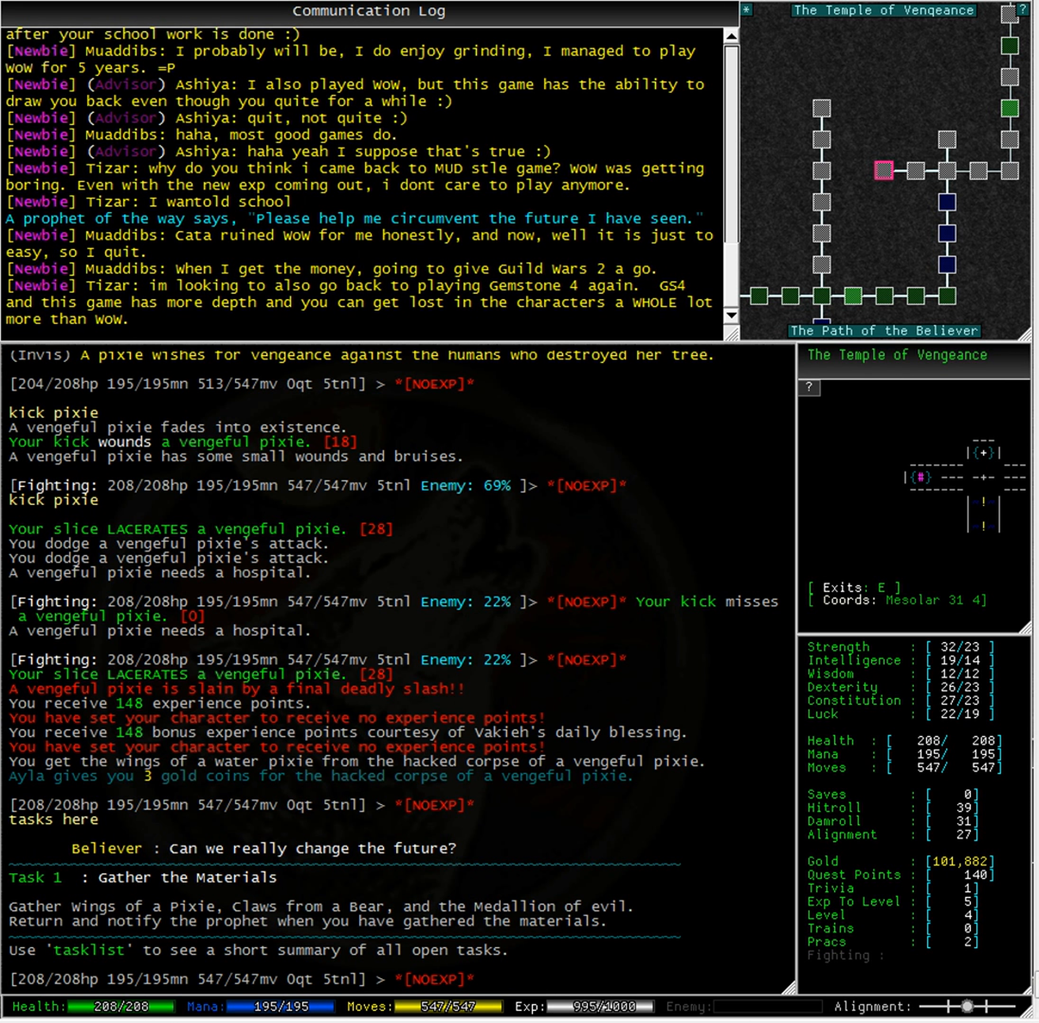
pyautogui.write('east')
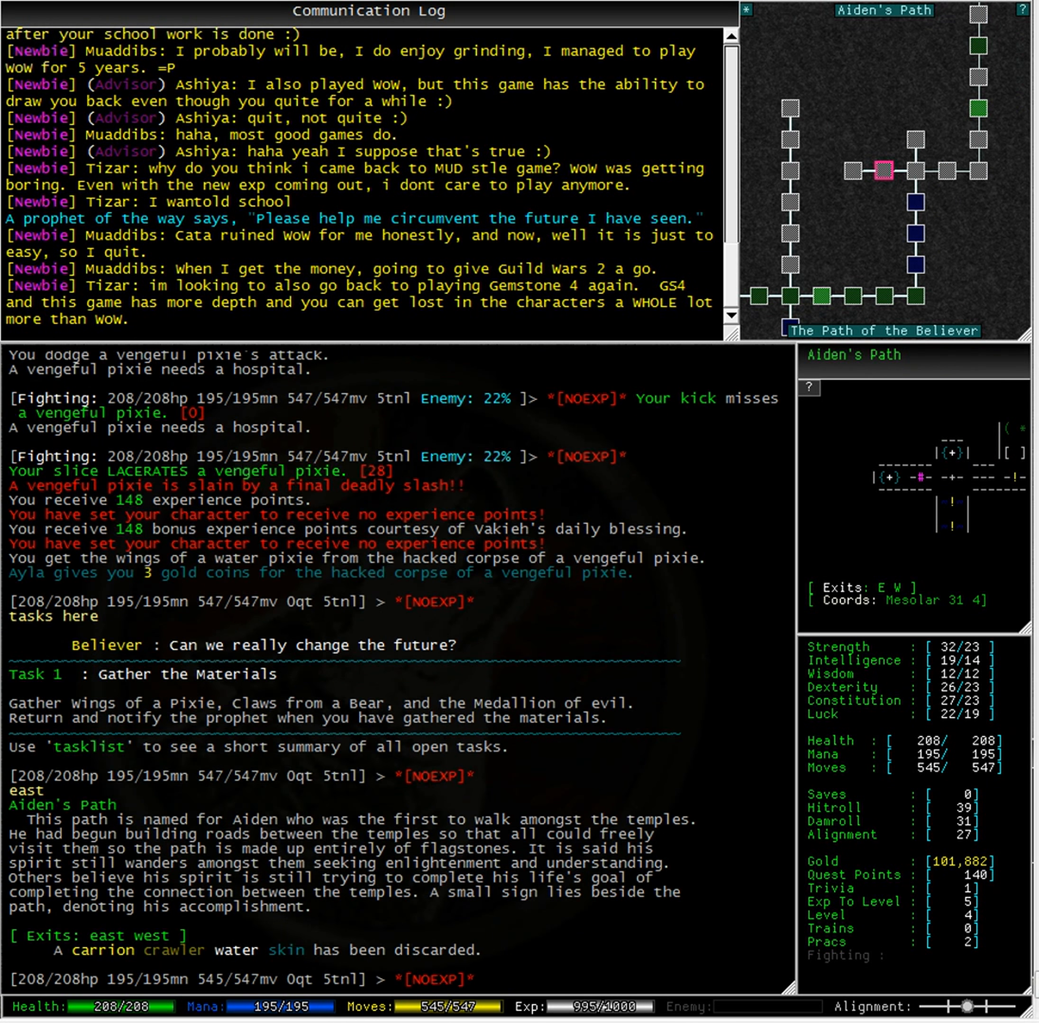
pyautogui.write('east')
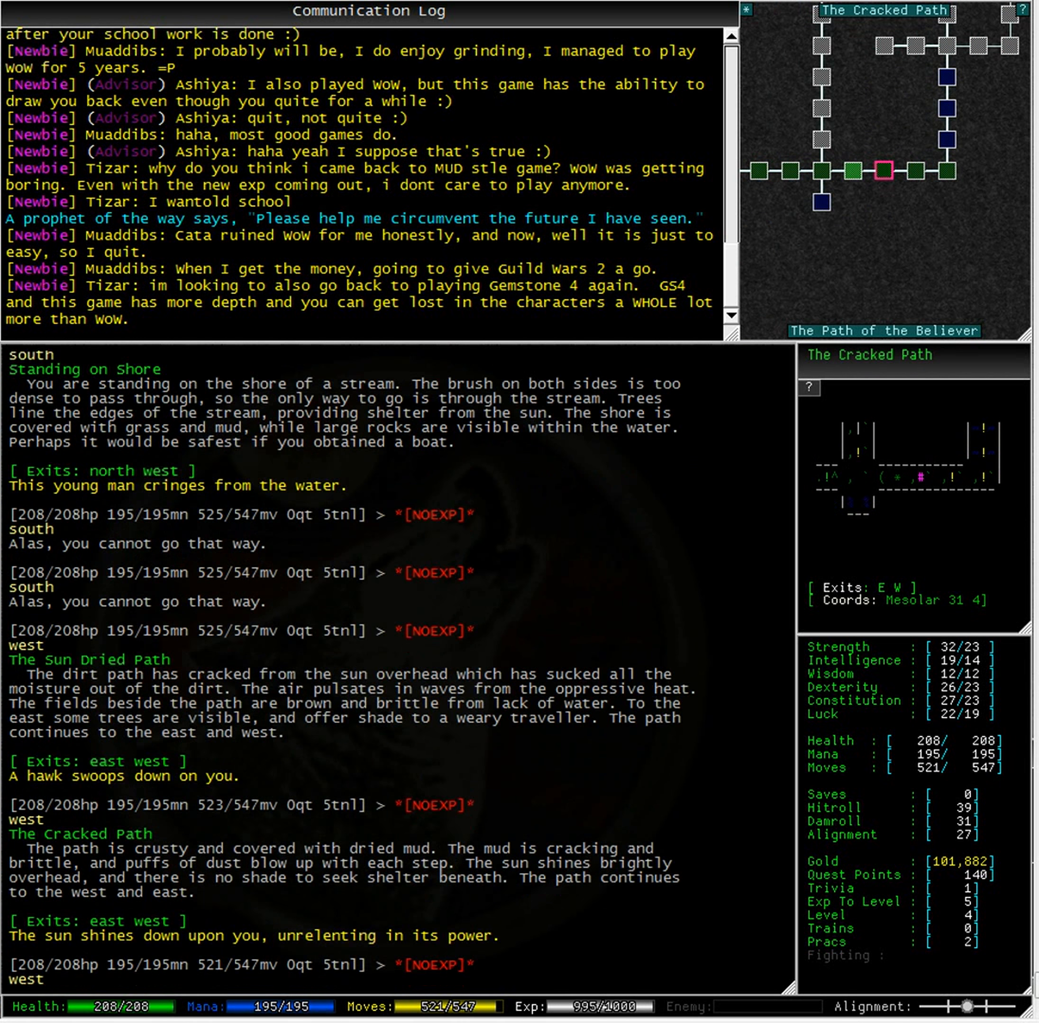
pyautogui.write('west')
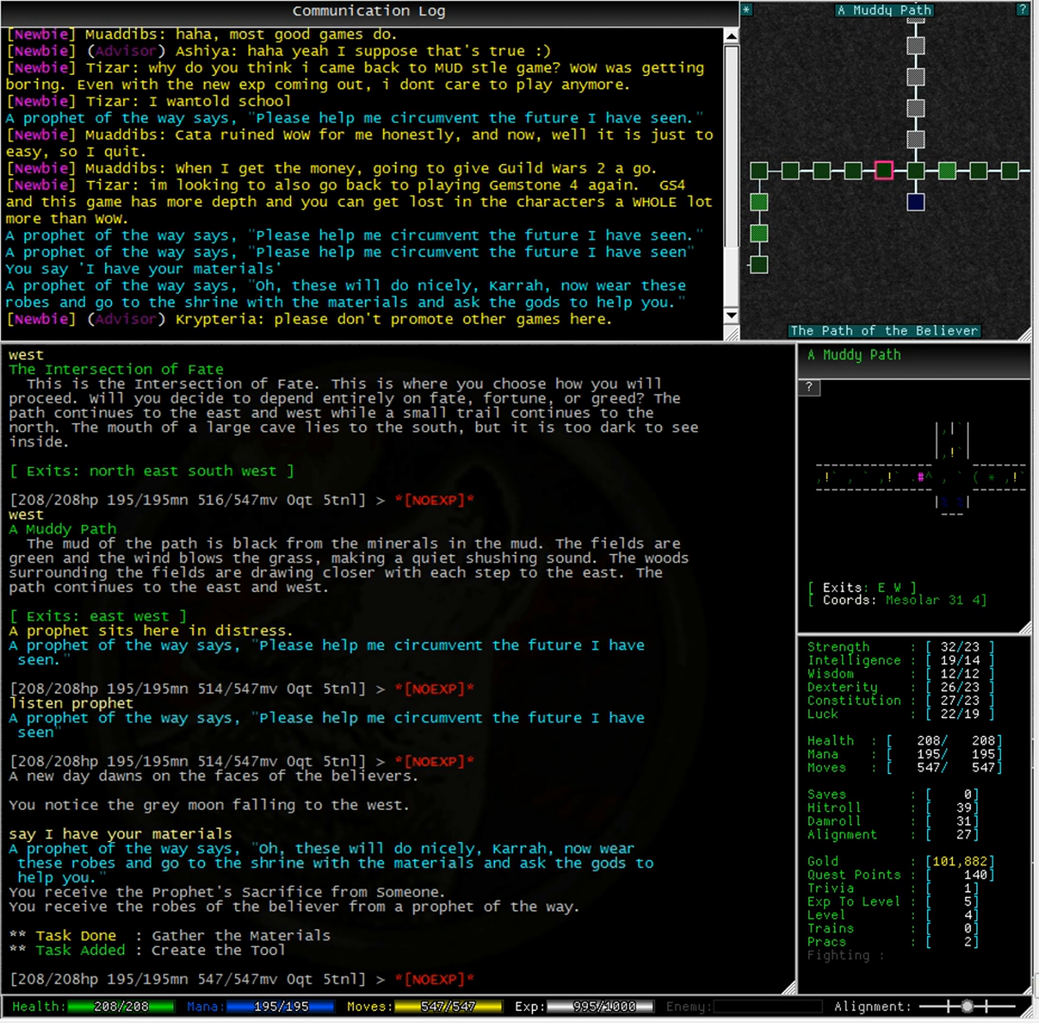
pyautogui.scroll(-3)
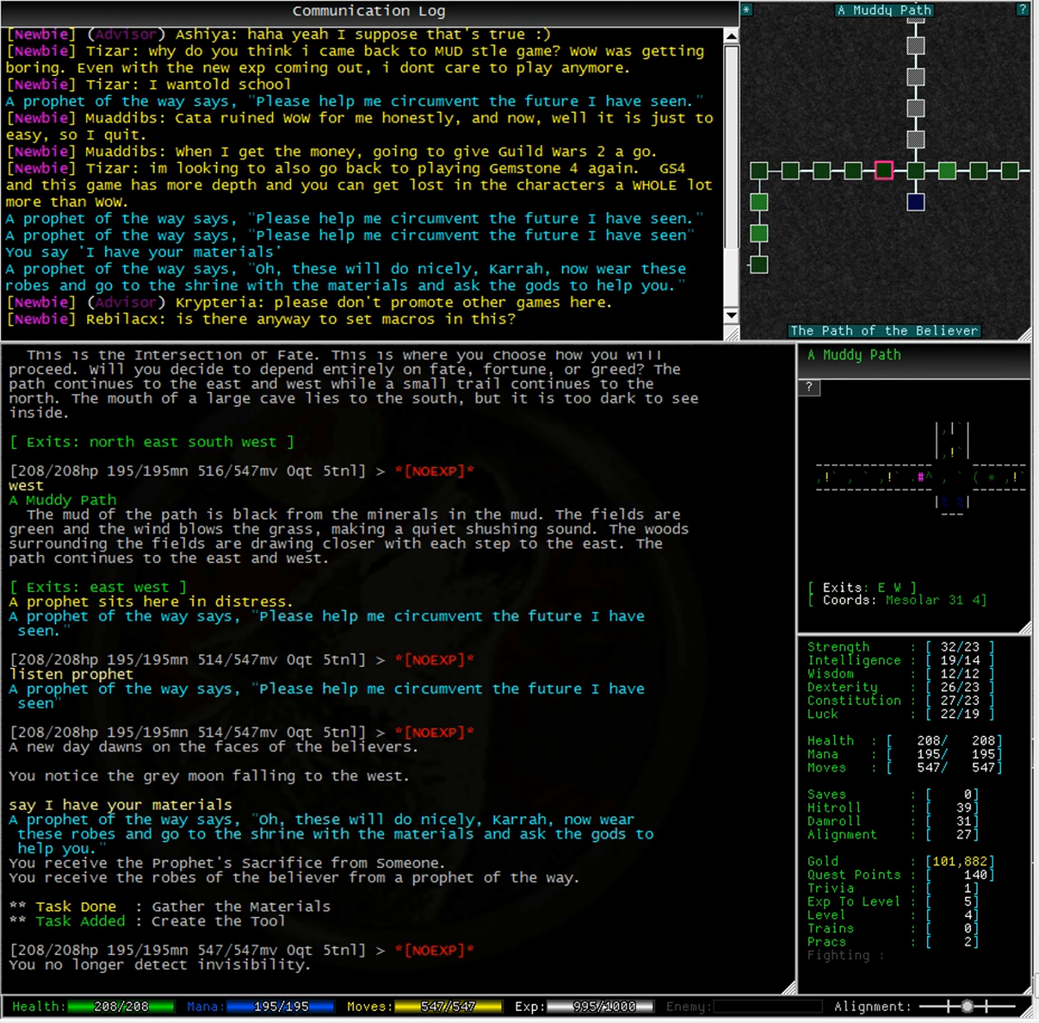
pyautogui.write('wear robes')
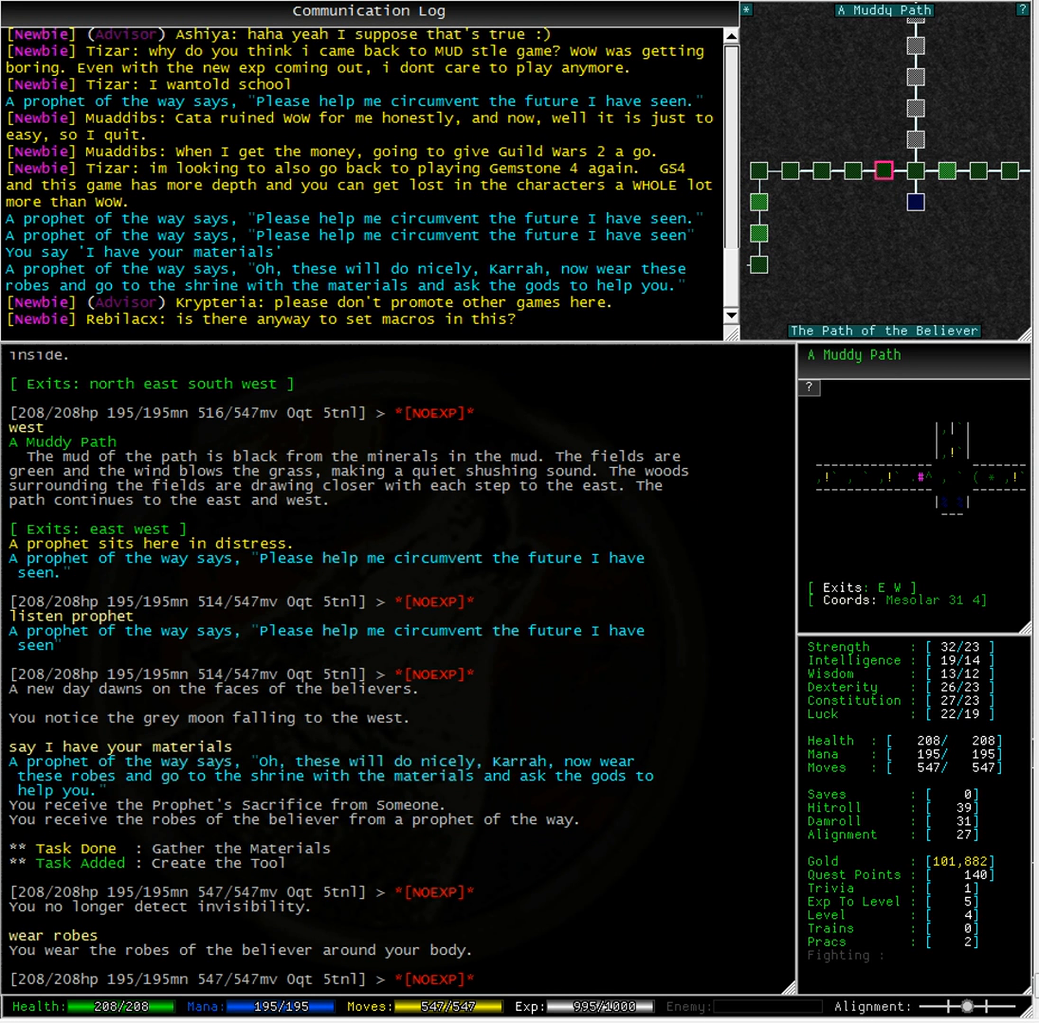